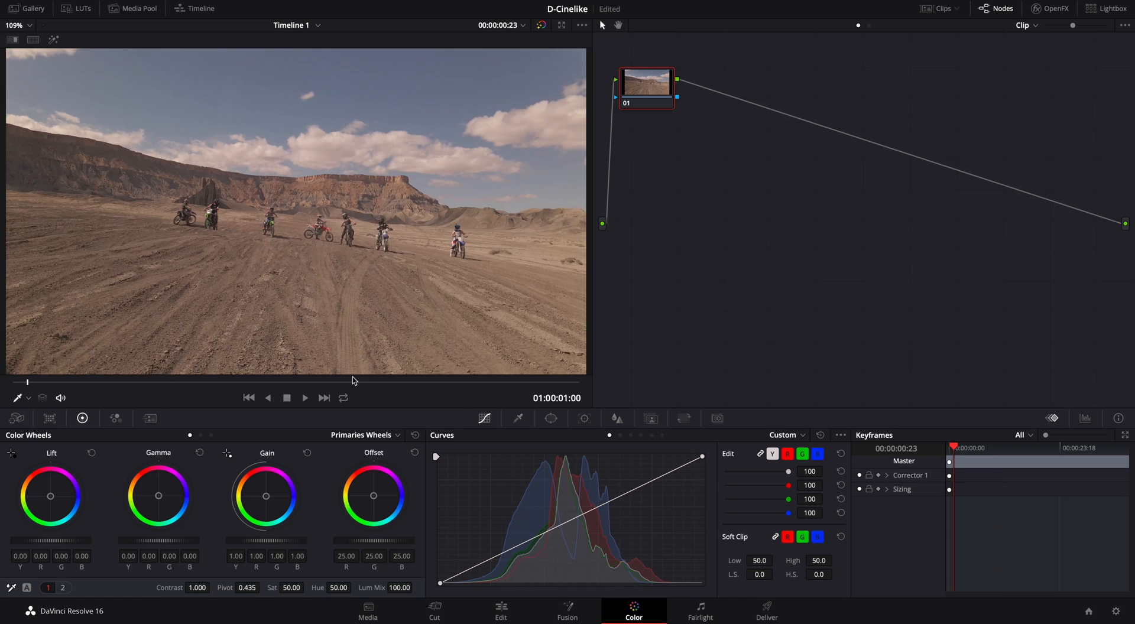
Play the ungraded motocross clip for a few seconds and stop it
click(304, 398)
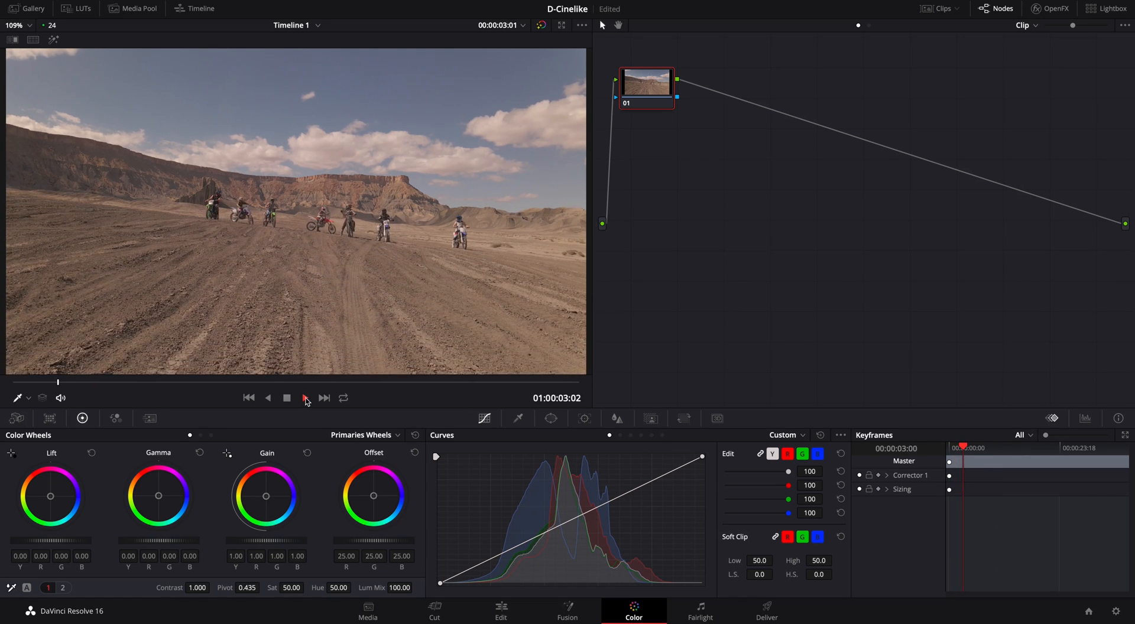
click(305, 398)
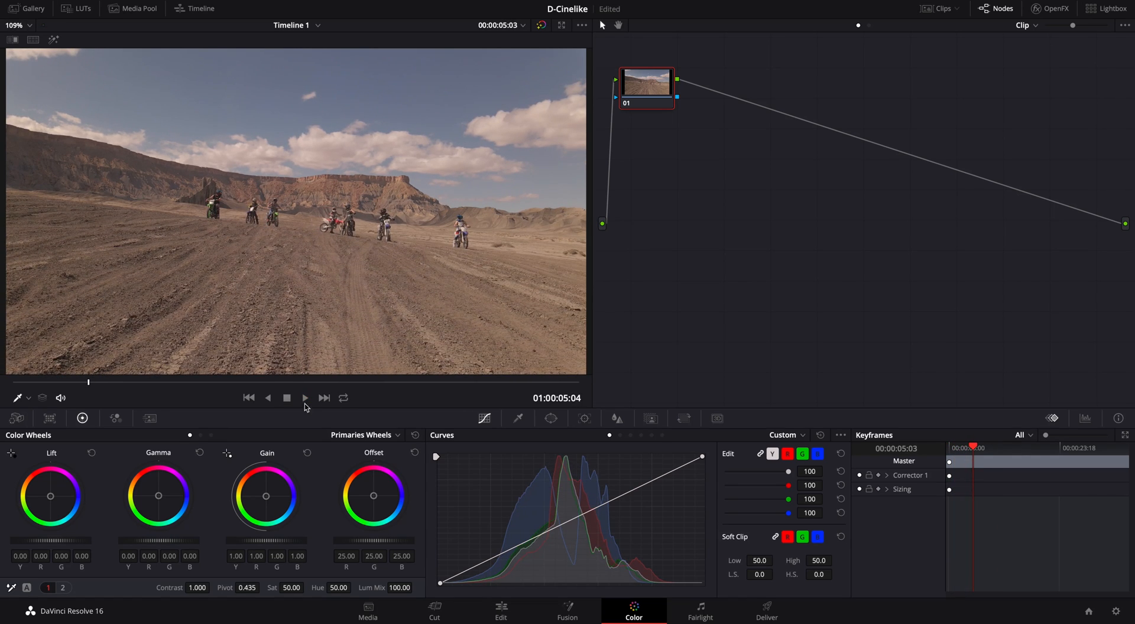
mouse_move(1090, 423)
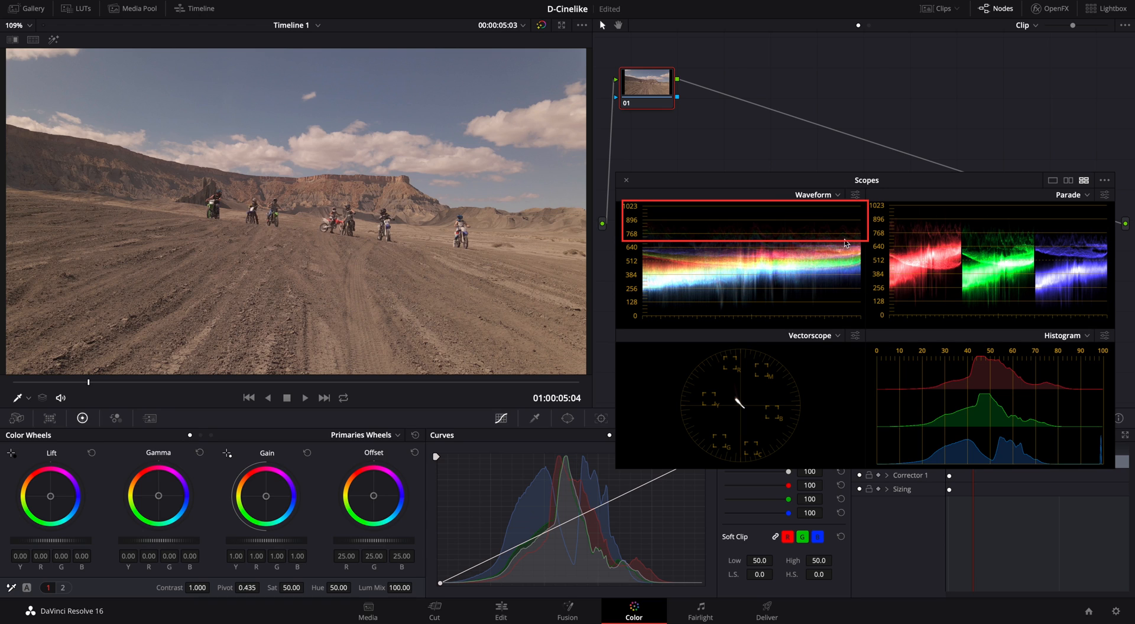
mouse_move(704, 196)
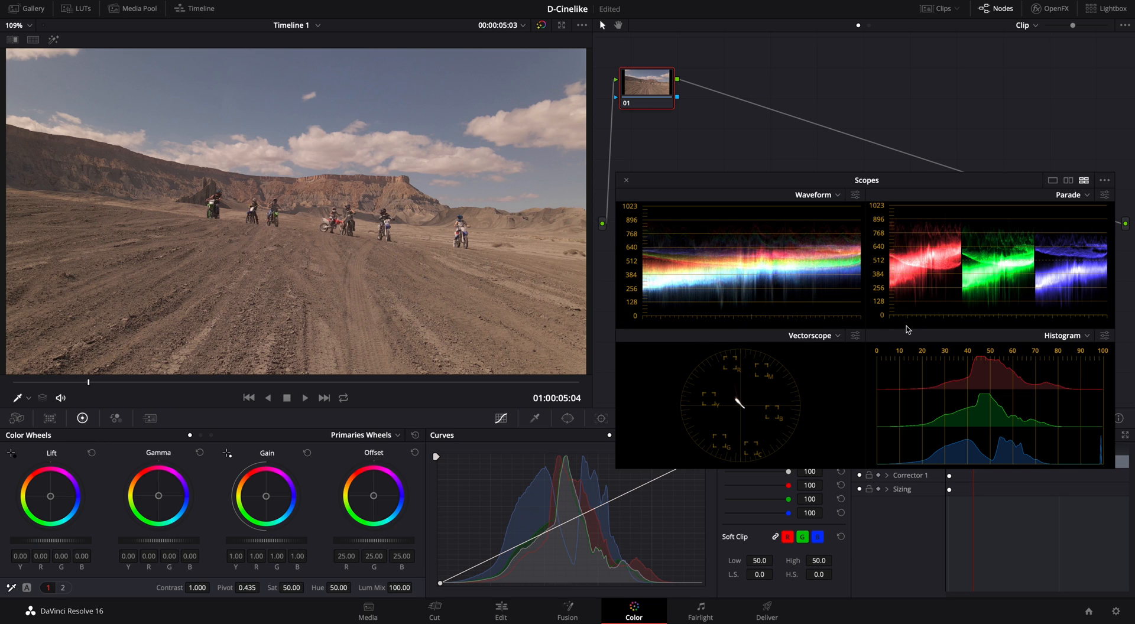
mouse_move(969, 194)
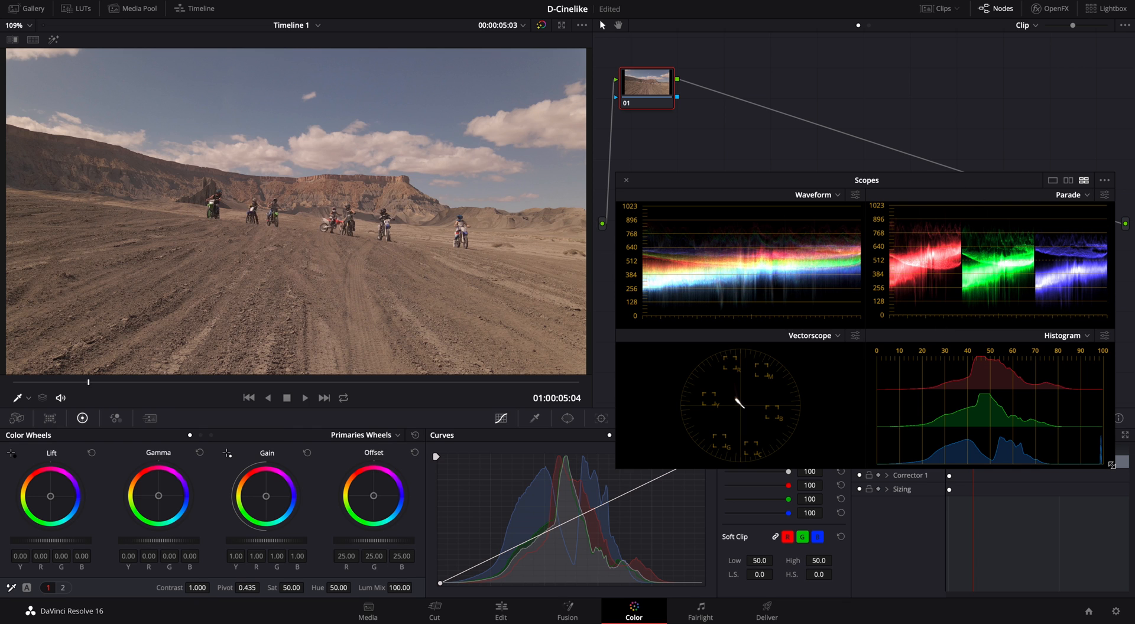
Move the scopes aside, then lower lift, raise gain and set contrast to 1.210 on the new node
drag(866, 179, 928, 233)
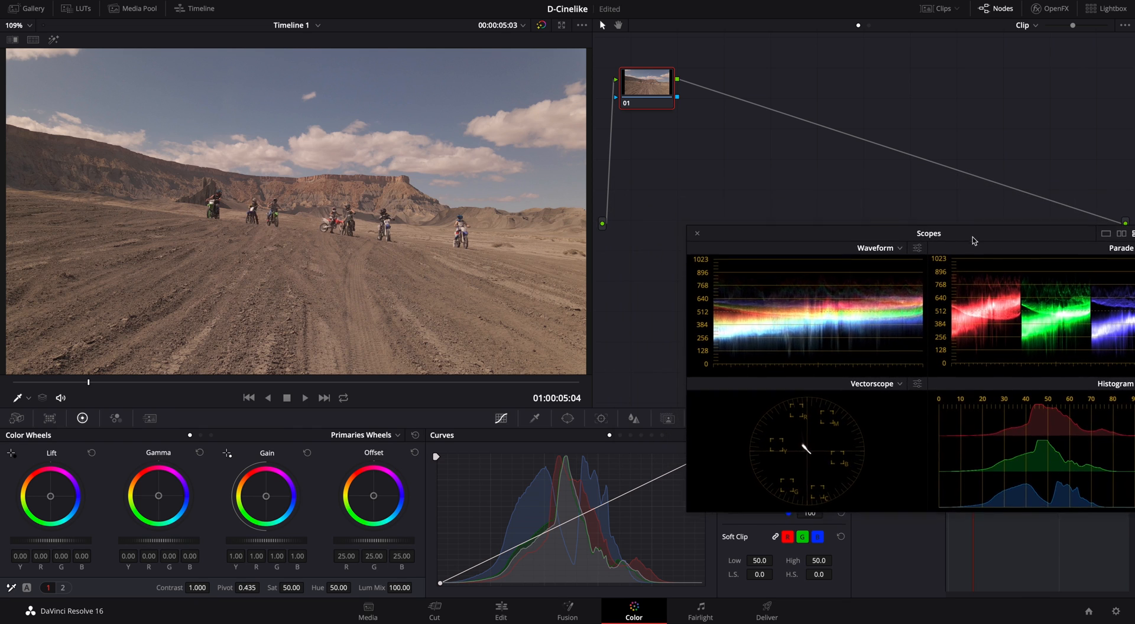
drag(930, 233, 913, 317)
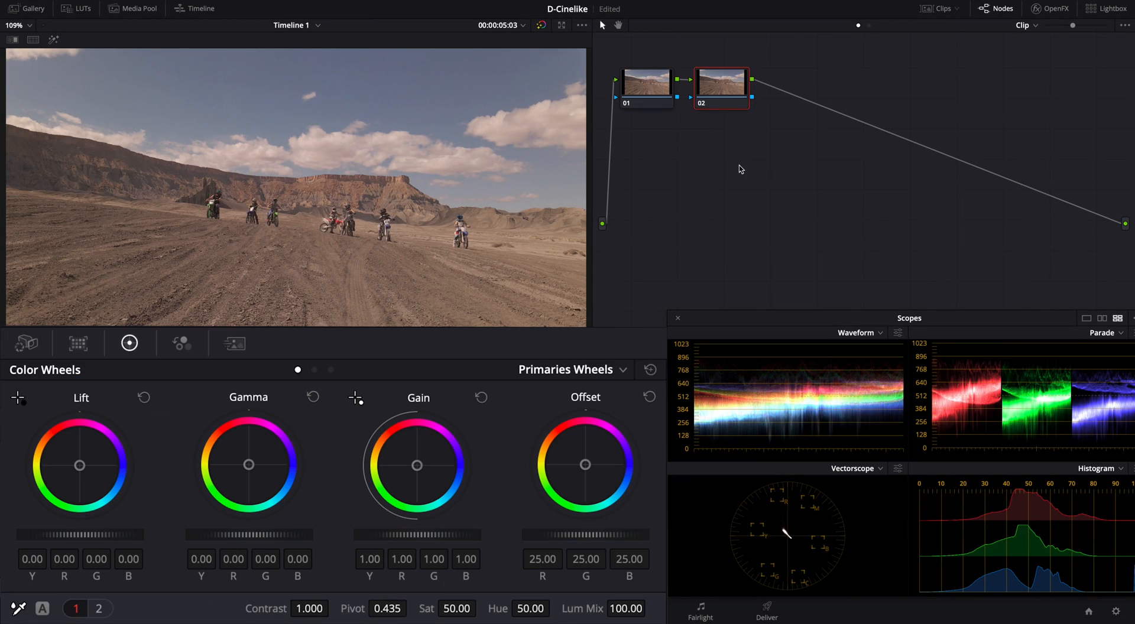
mouse_move(409, 496)
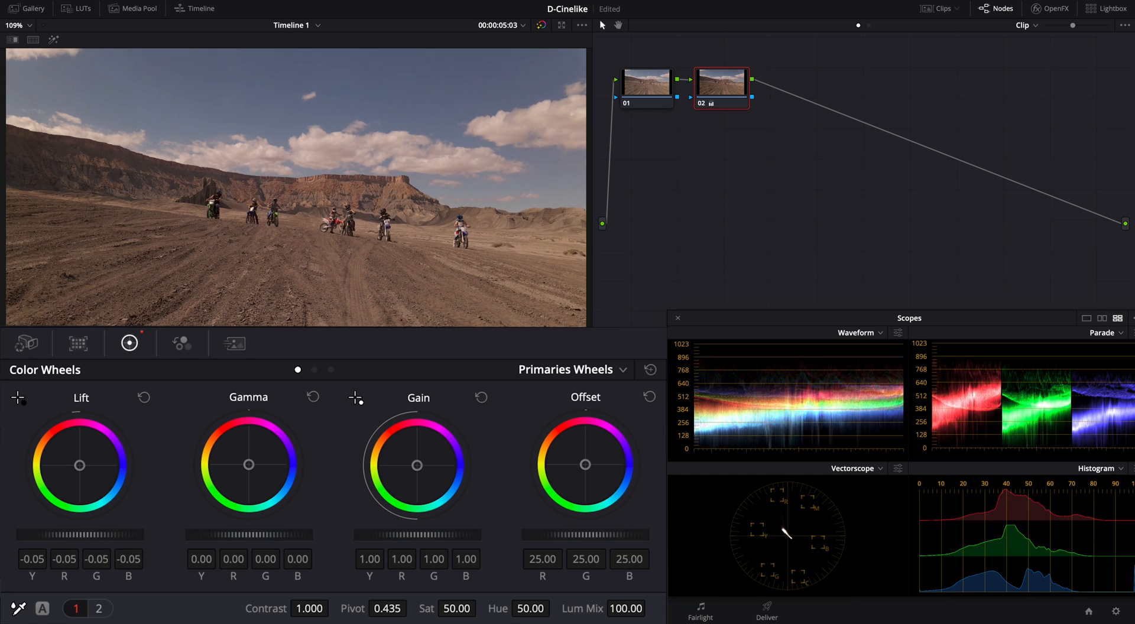
drag(79, 465, 76, 478)
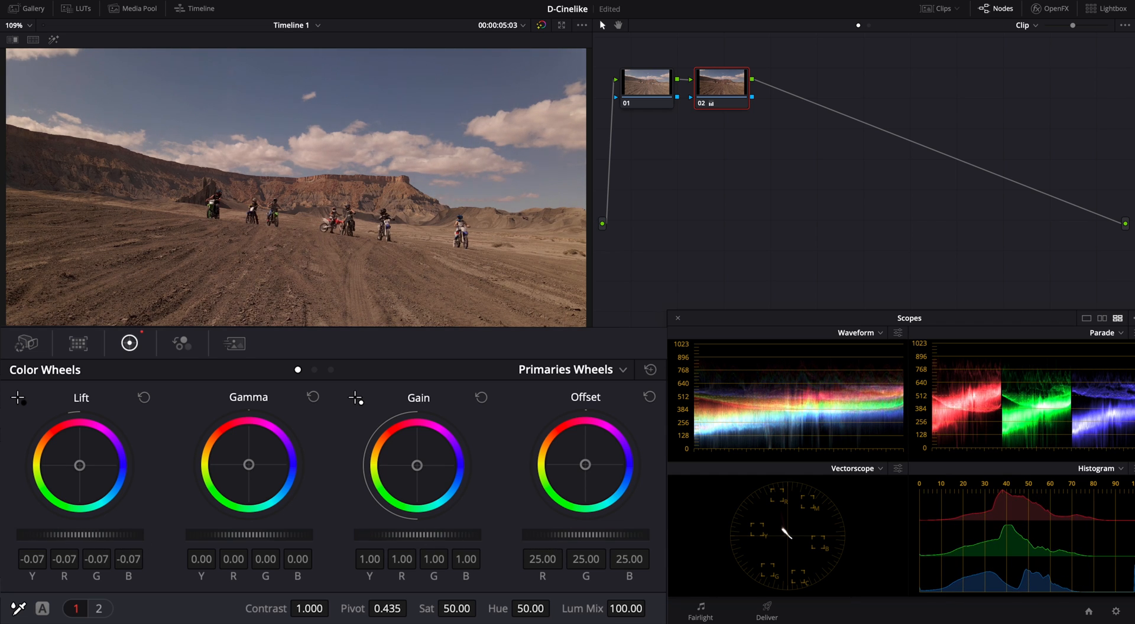
drag(418, 464, 417, 435)
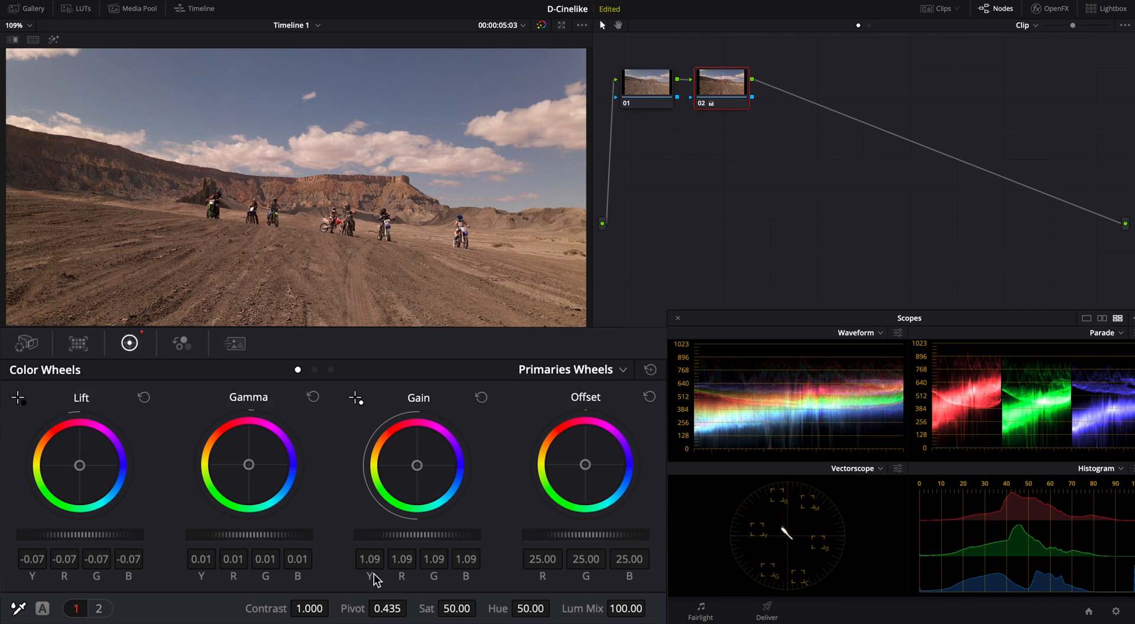
text(1.210)
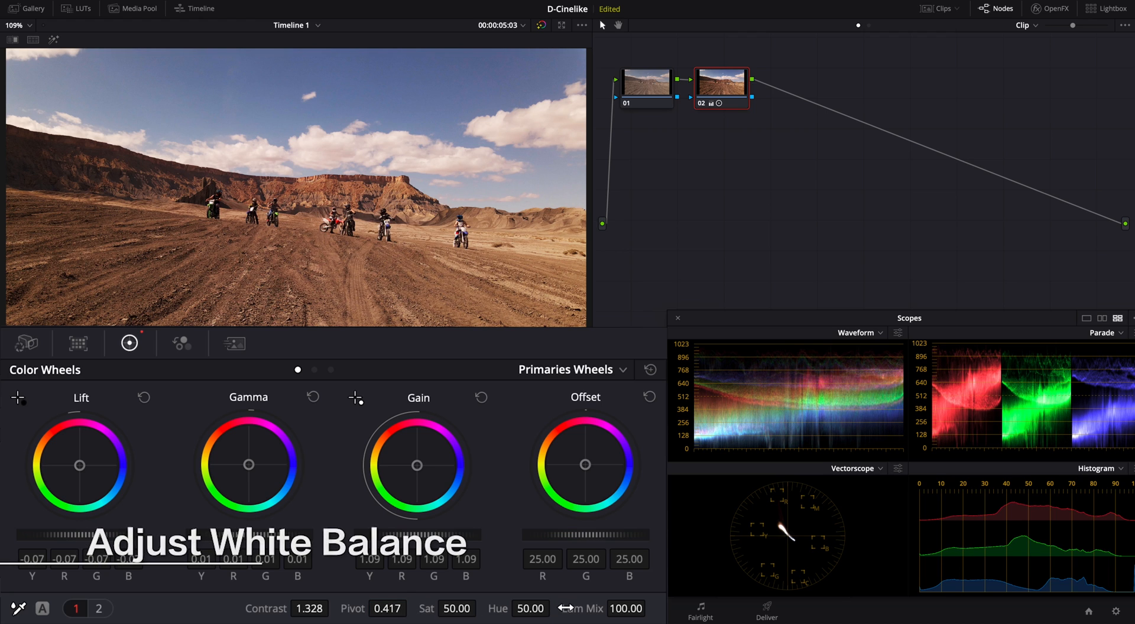
mouse_move(675, 555)
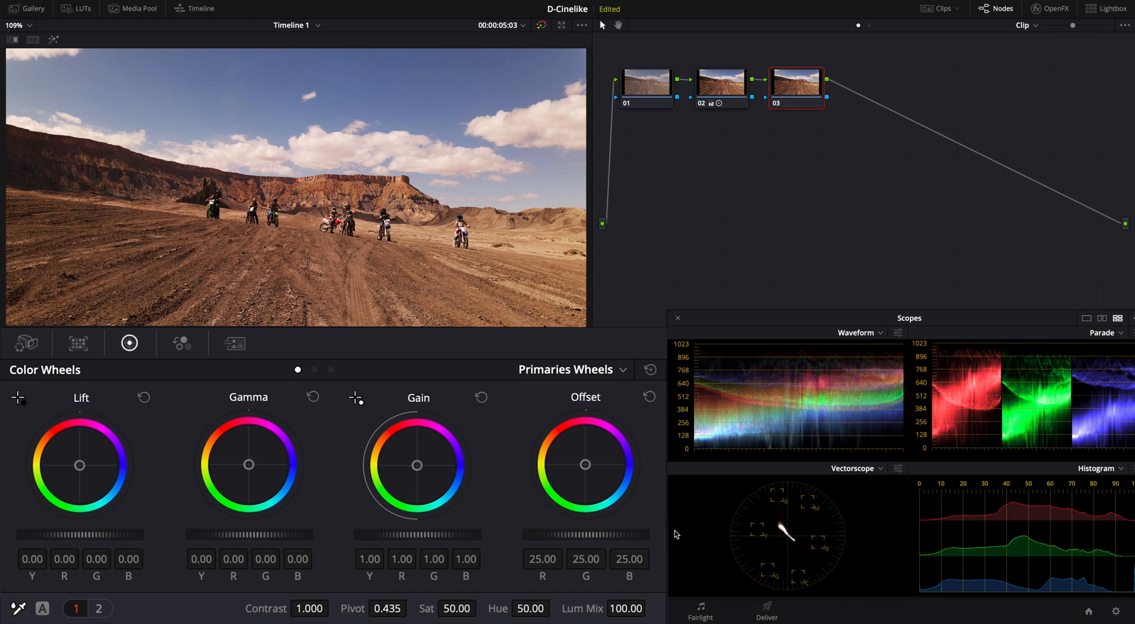
mouse_move(162, 585)
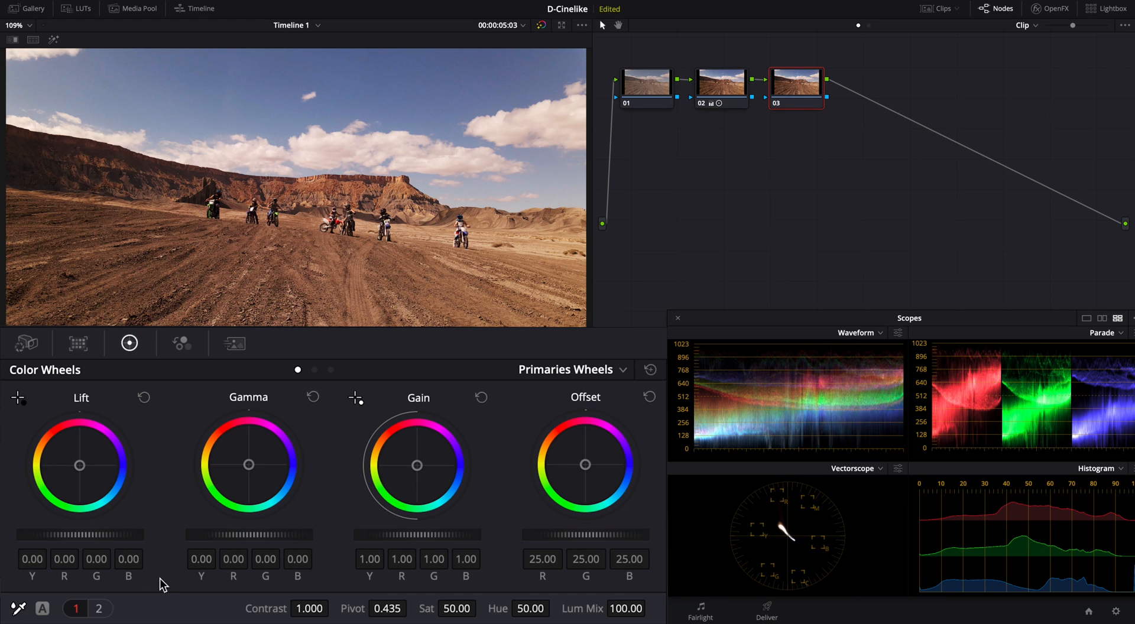
Raise the clip's saturation to 67.40 on the fourth node
click(98, 609)
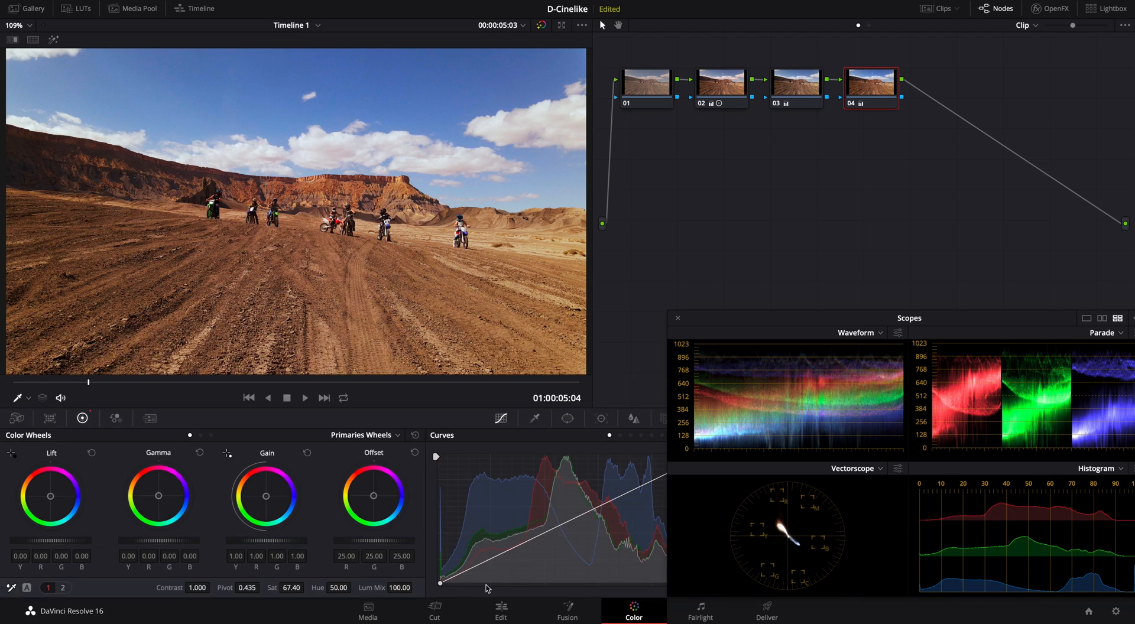
Play back the four-node grade, then switch the docked scopes from parade to waveform
click(286, 397)
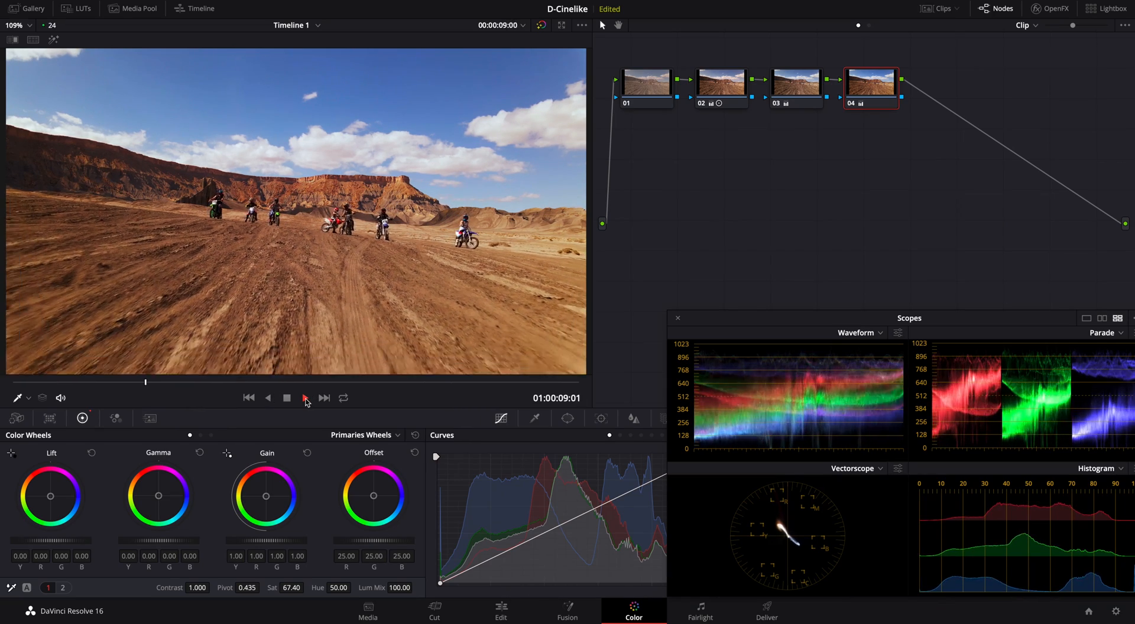
click(304, 397)
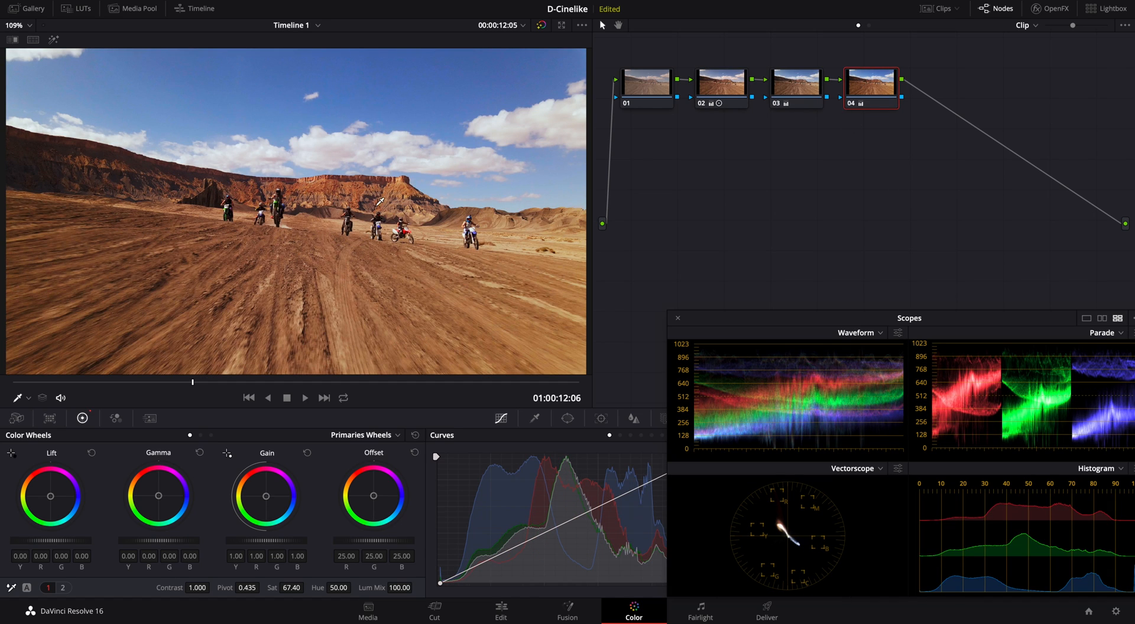
mouse_move(806, 313)
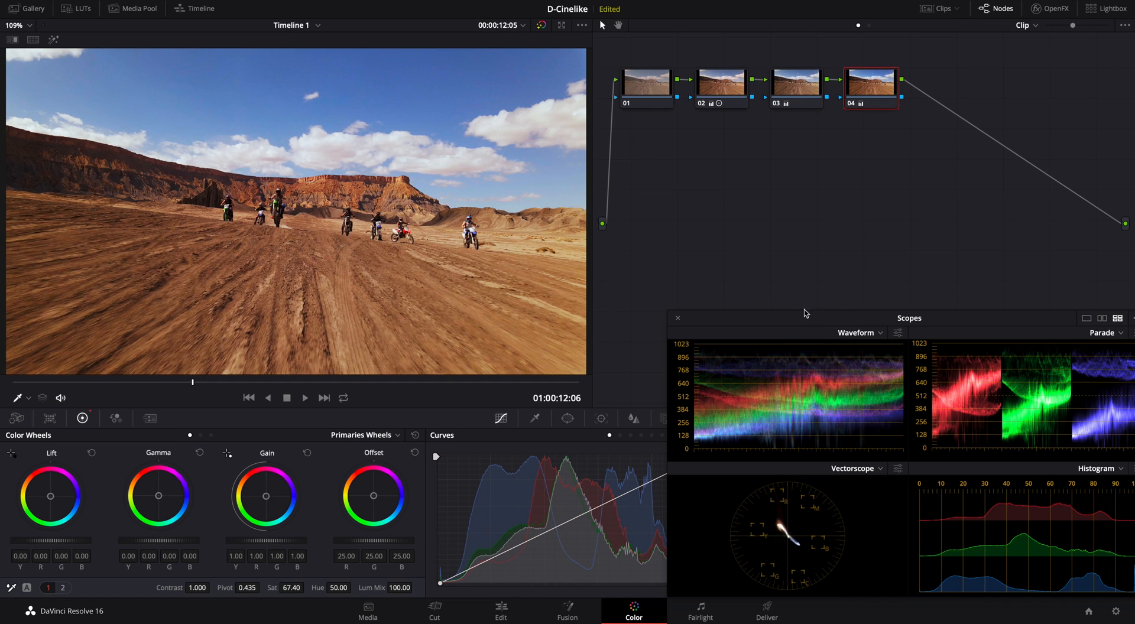
mouse_move(684, 323)
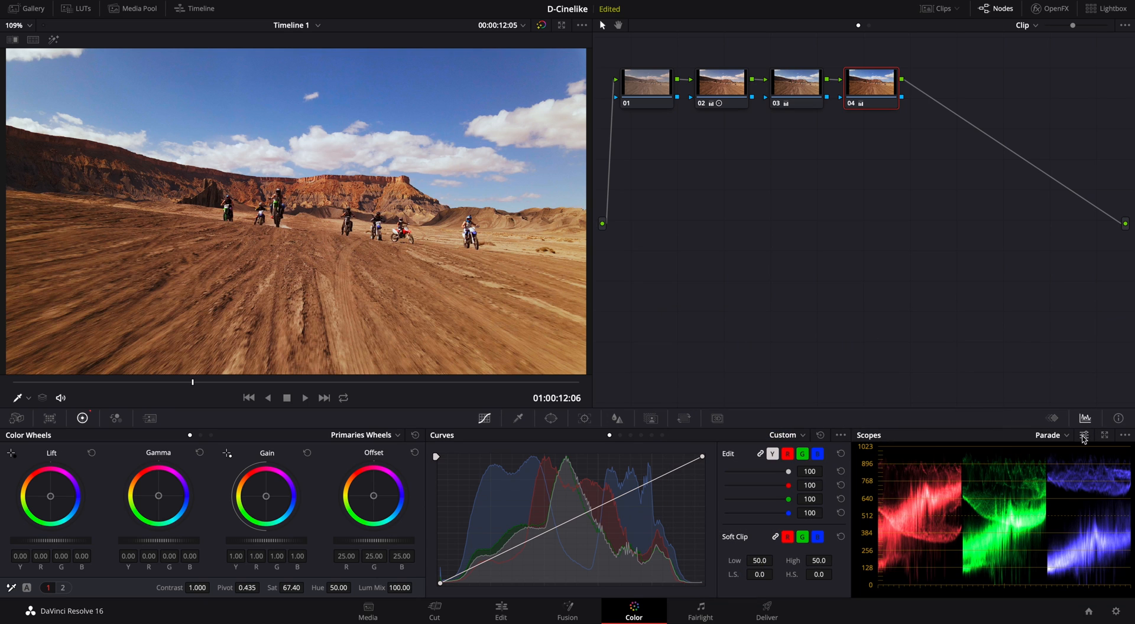
click(1050, 435)
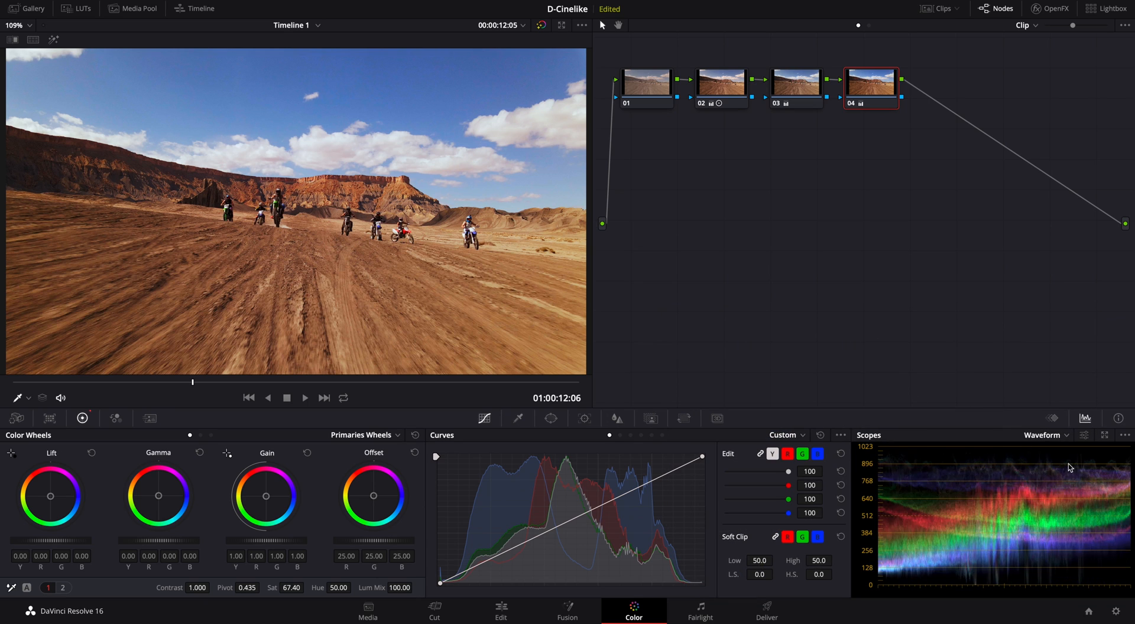
mouse_move(808, 395)
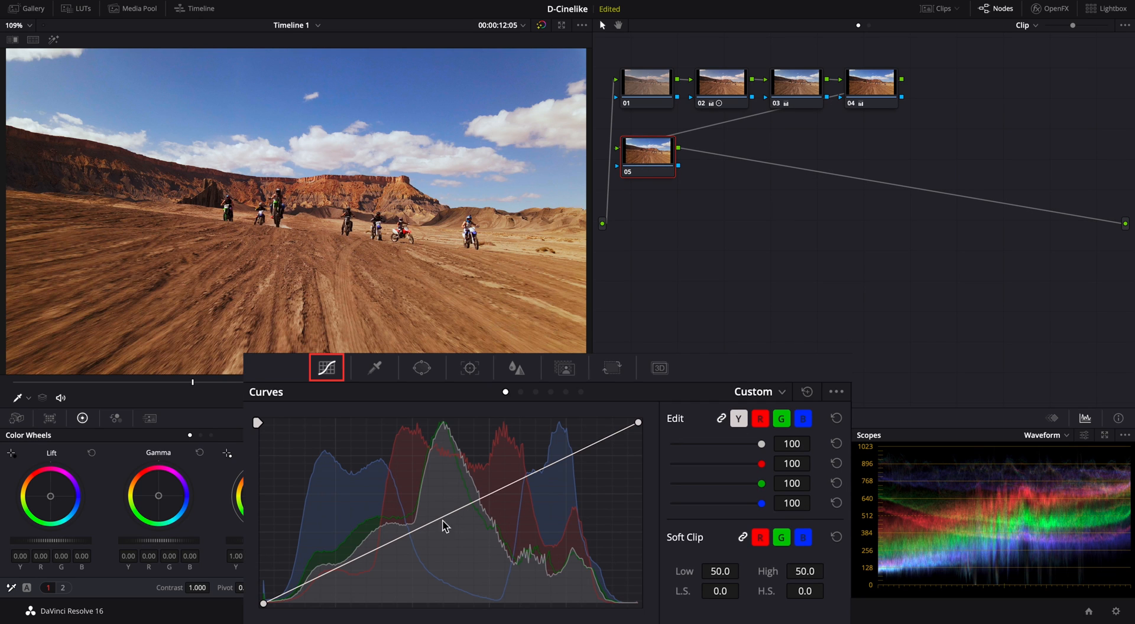
Shape the hue curves to push sky blues toward teal and slightly desaturate blues and reds
drag(446, 525, 395, 552)
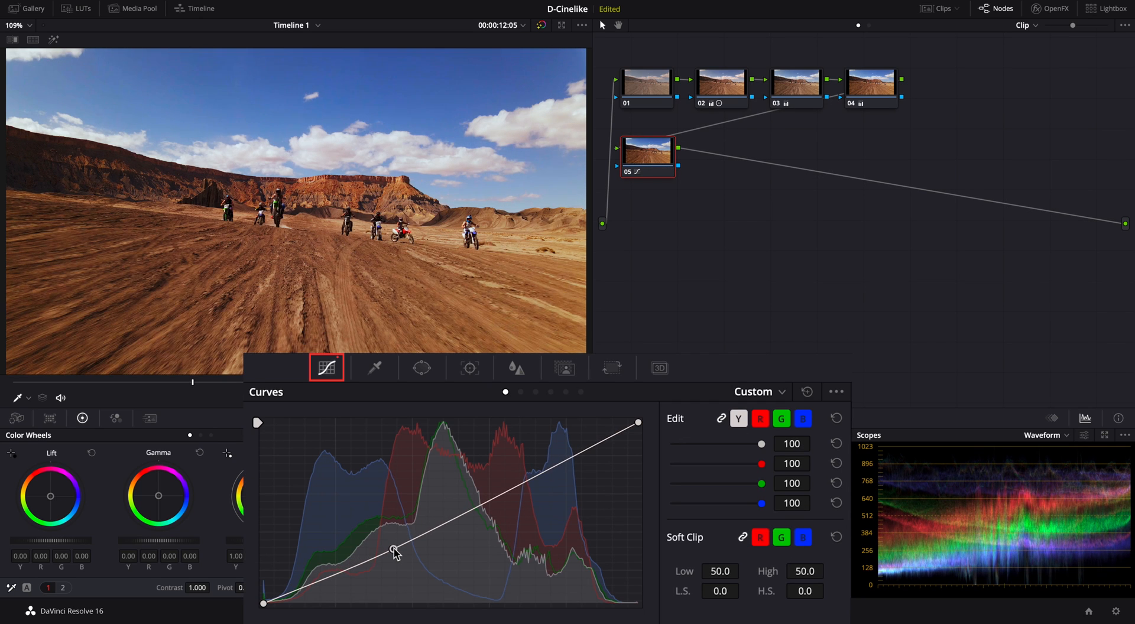
drag(395, 551, 535, 484)
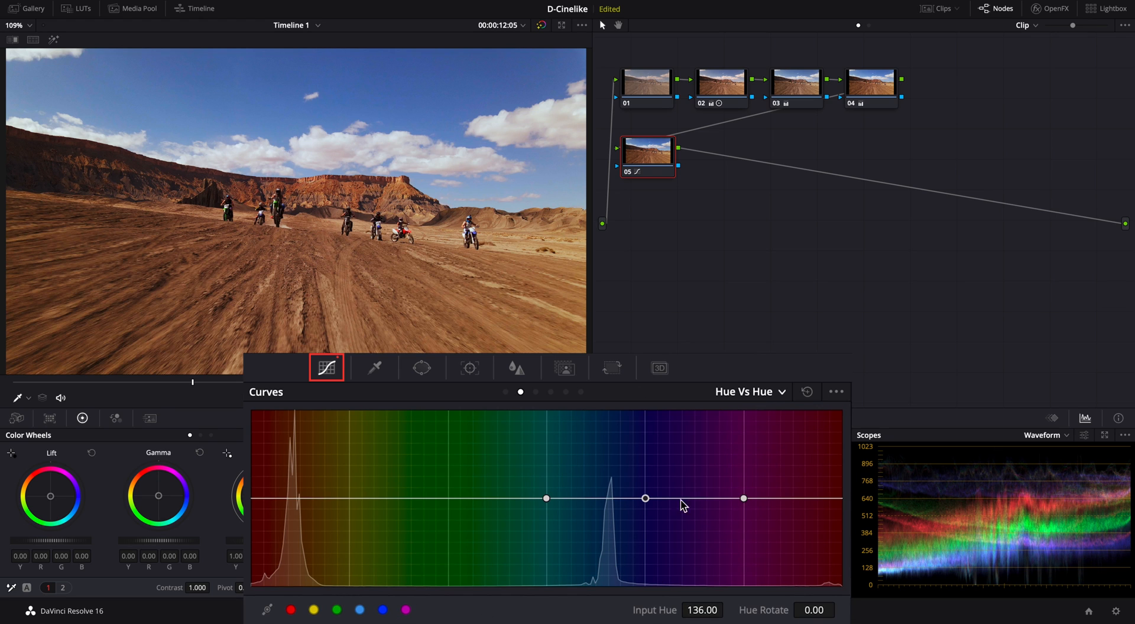
drag(644, 498, 645, 482)
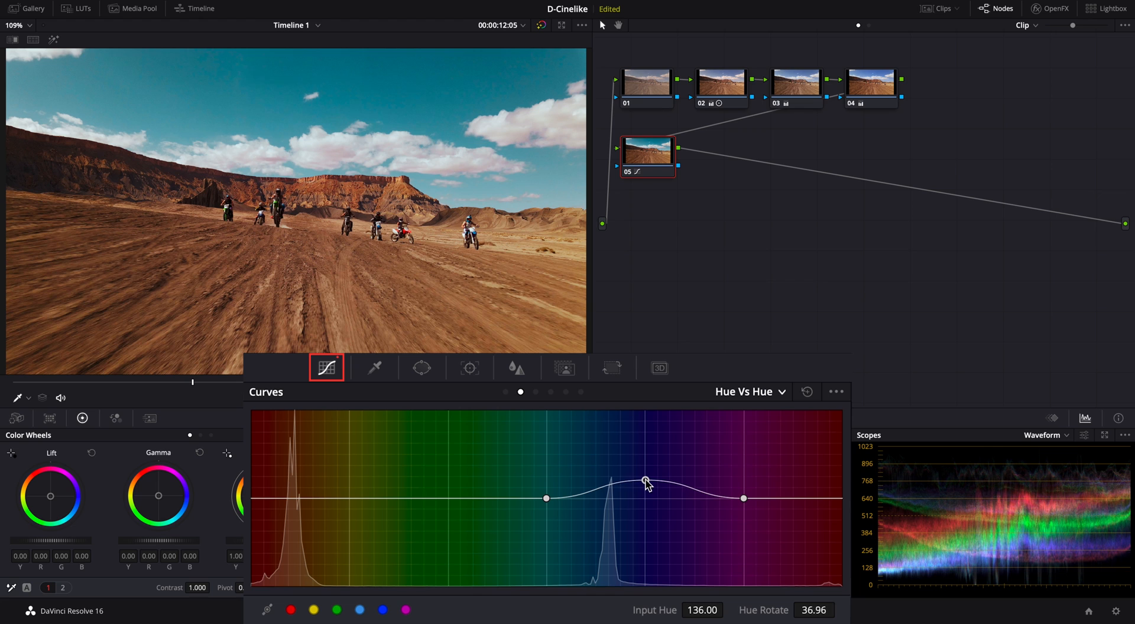
drag(645, 480, 645, 484)
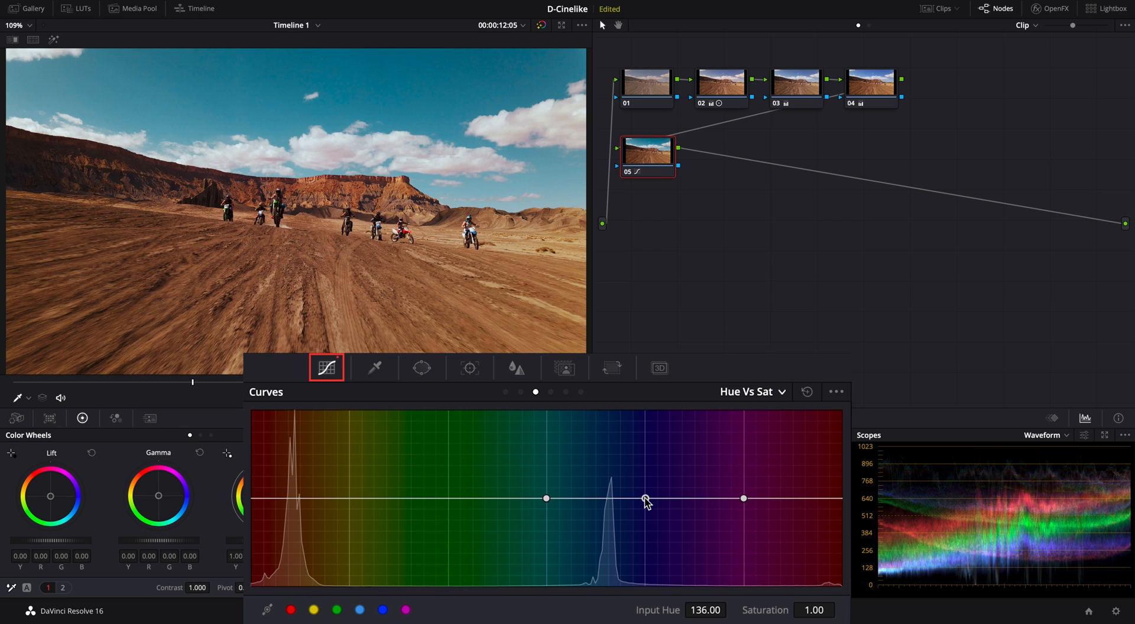
drag(645, 498, 646, 506)
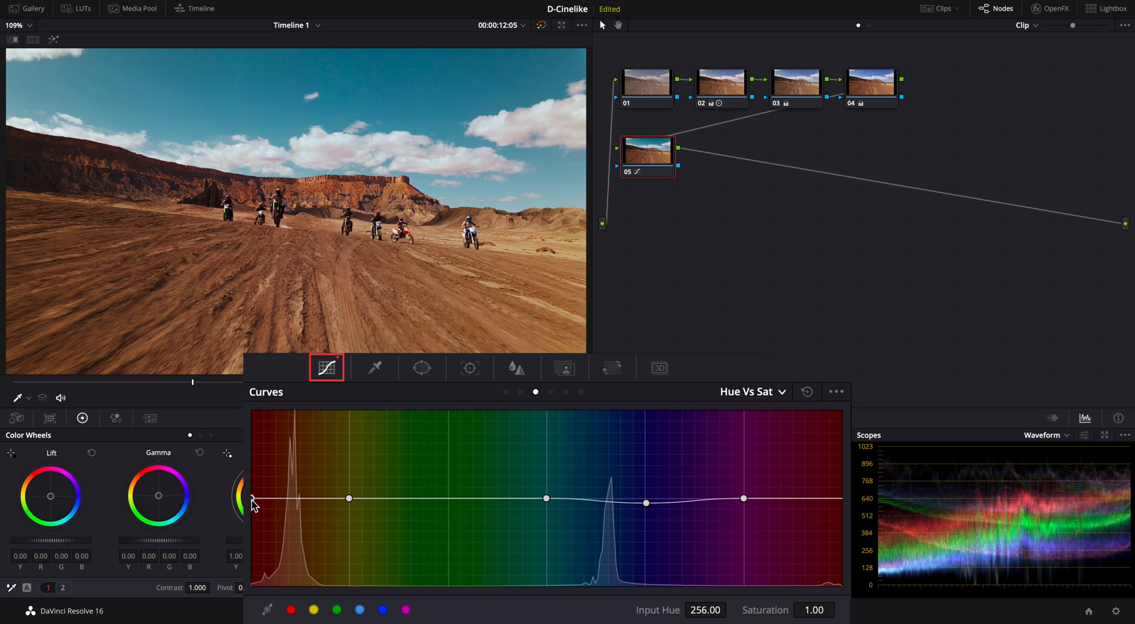
drag(253, 503, 254, 516)
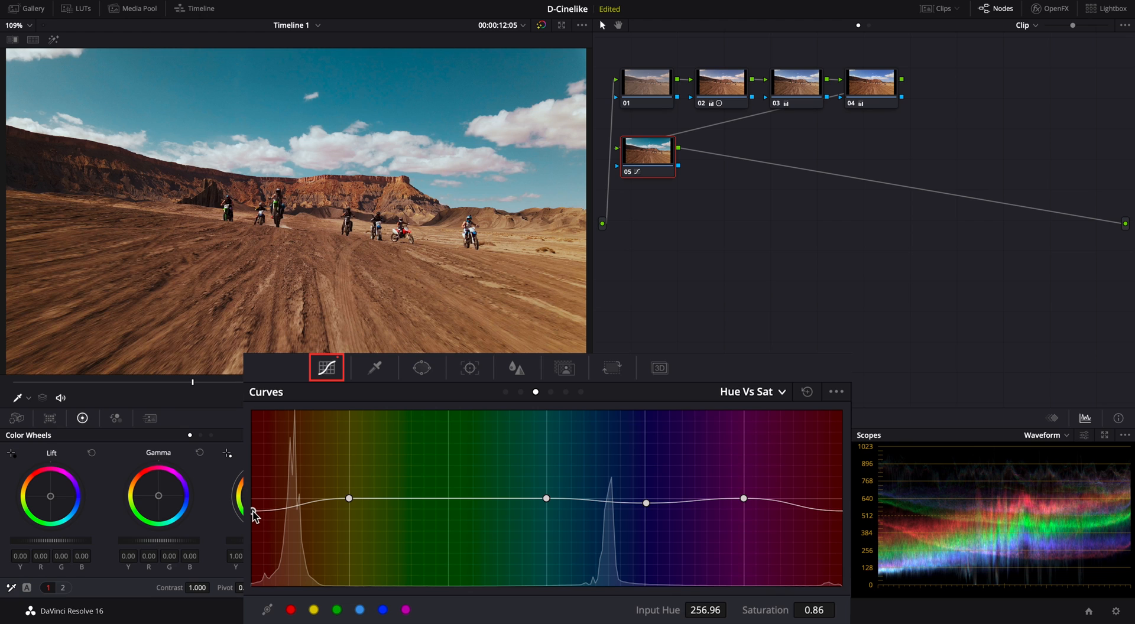
mouse_move(758, 409)
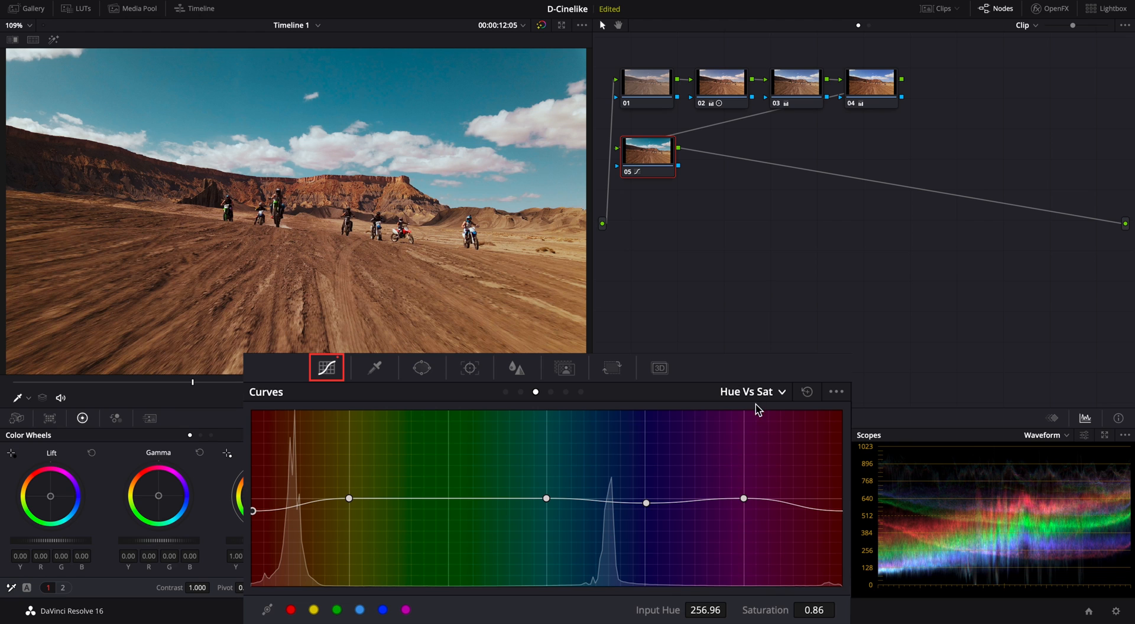
Switch to the Hue vs Lum curve and darken the sky hues slightly for cloud detail
click(751, 391)
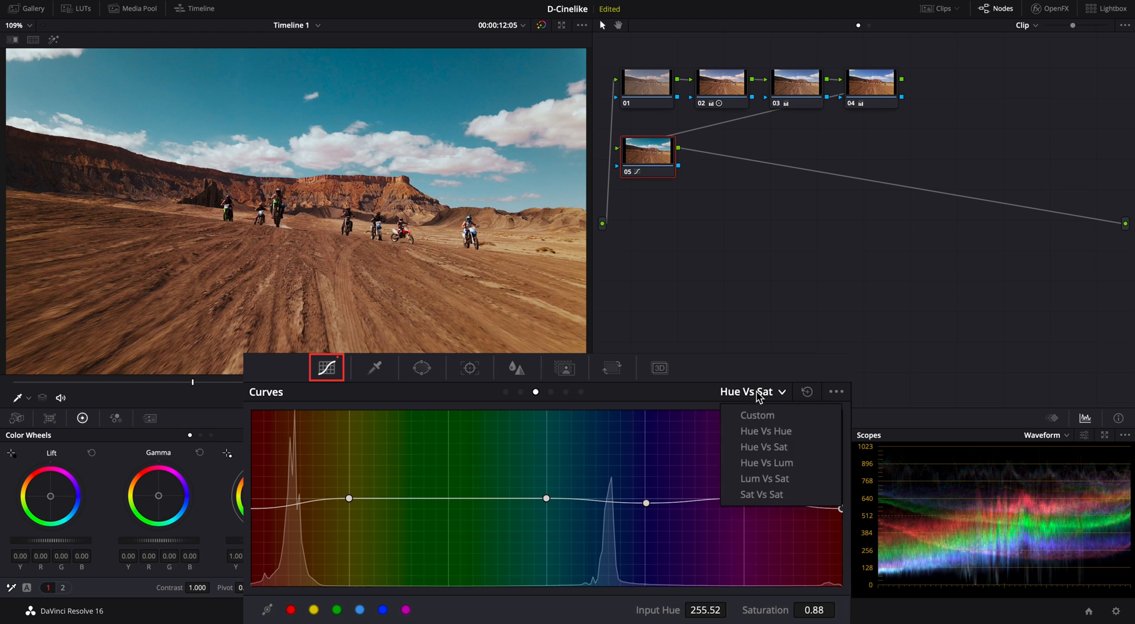
click(767, 463)
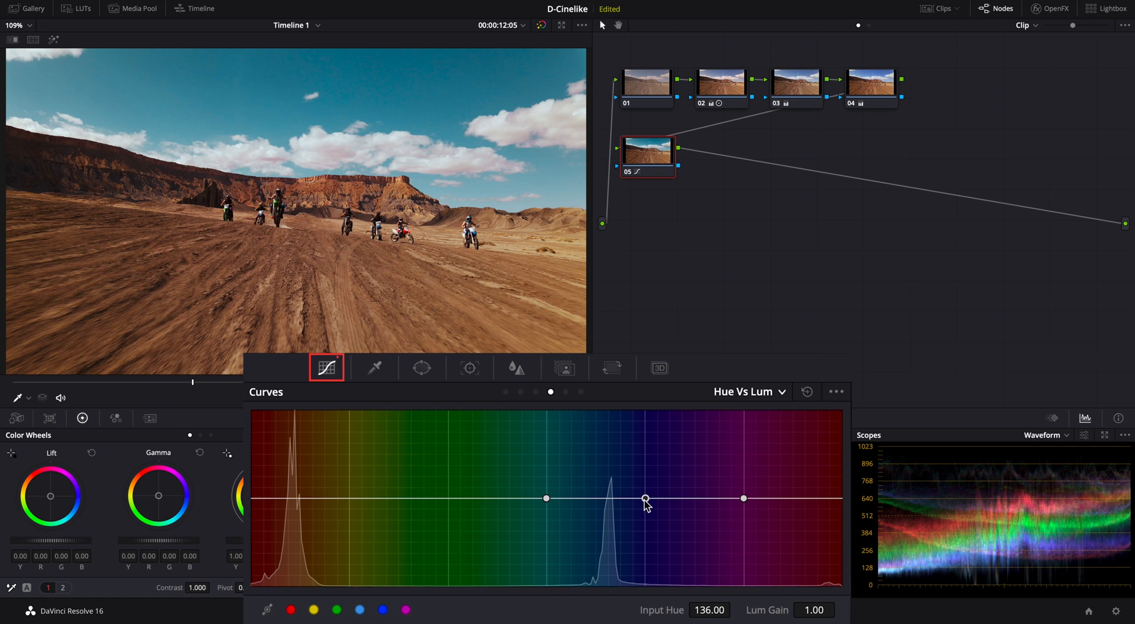
drag(643, 498, 644, 507)
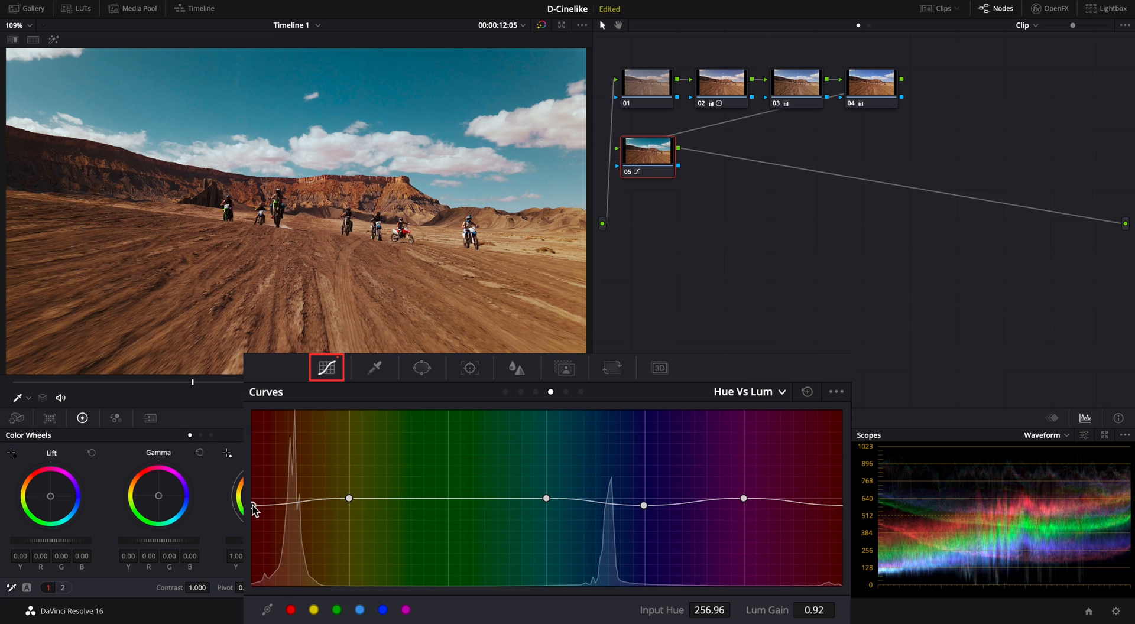
mouse_move(446, 525)
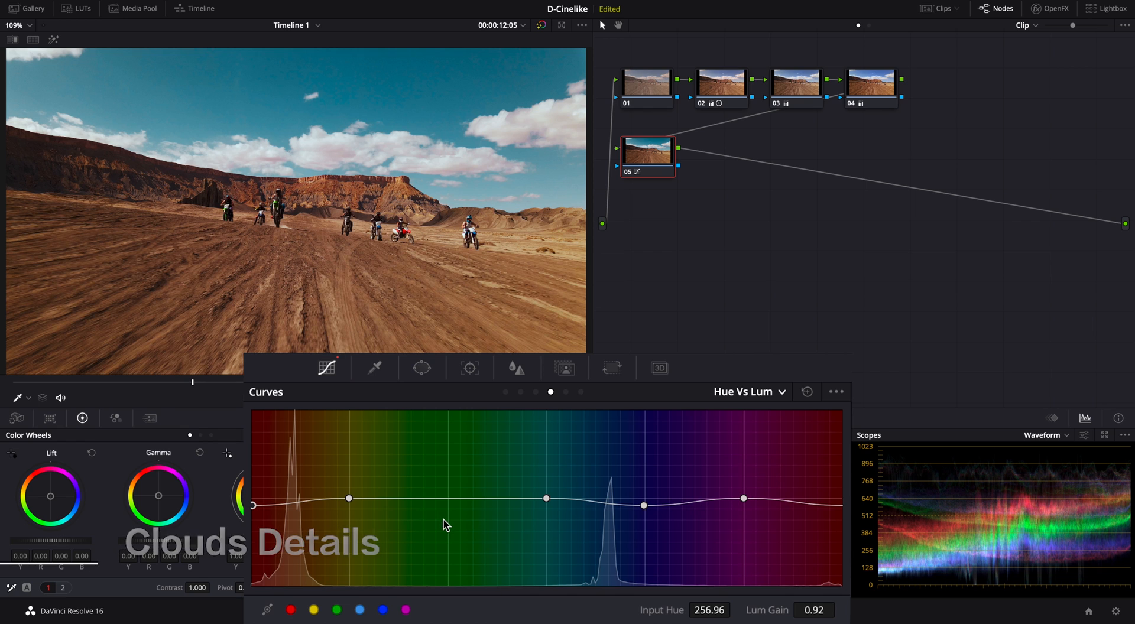
mouse_move(451, 527)
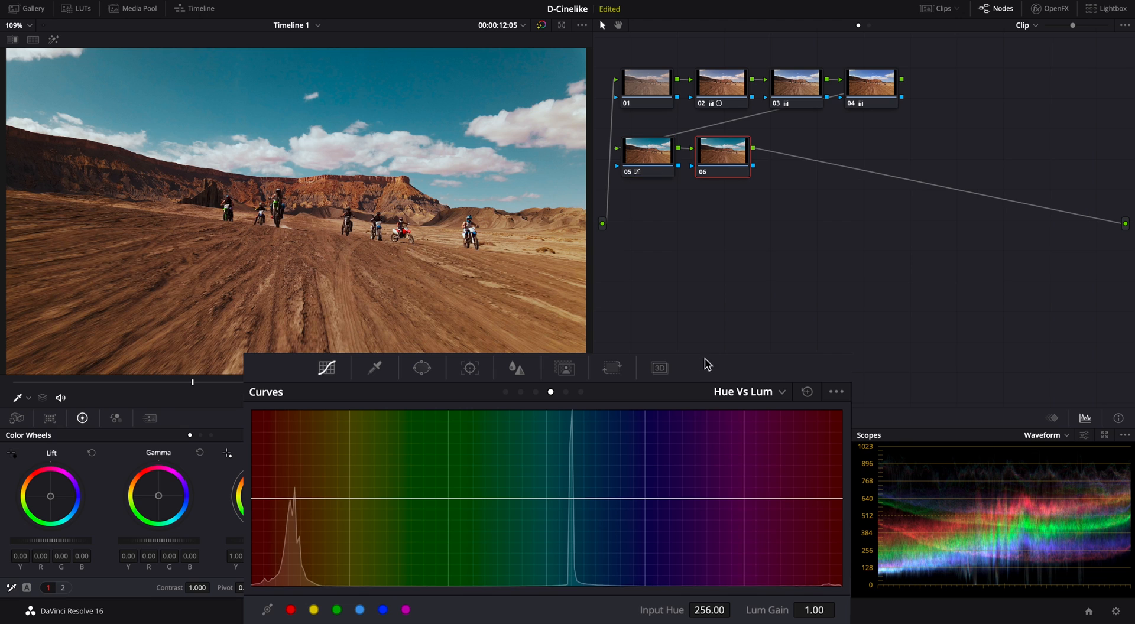
Key the bright clouds with a luminance qualifier, Low 68.4 and L.Soft 7.4
click(375, 368)
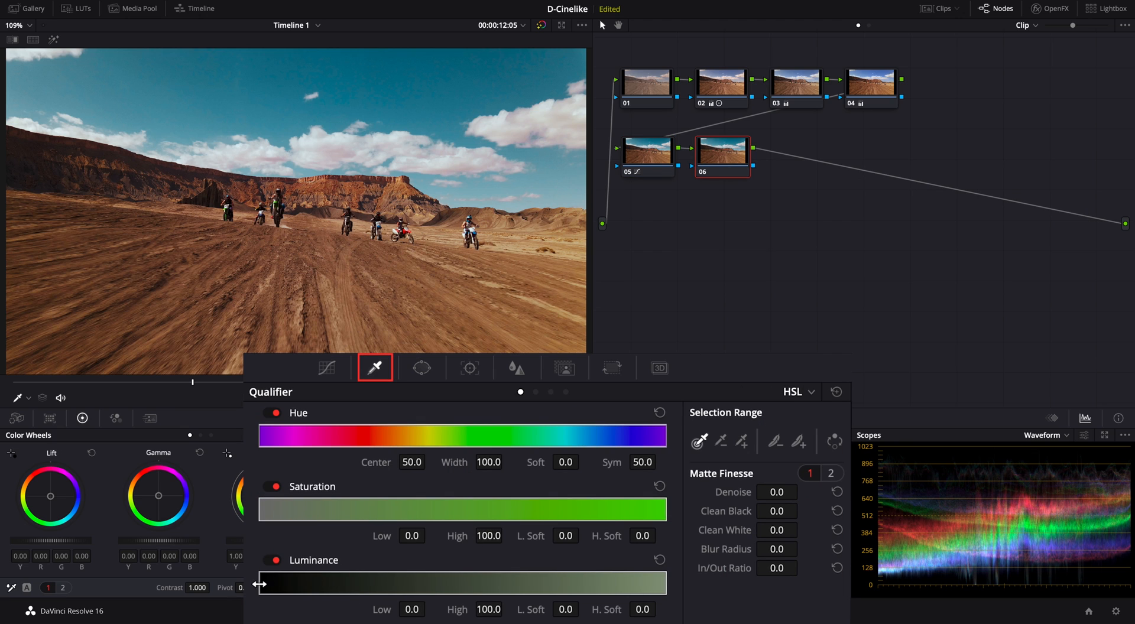
drag(260, 584, 437, 584)
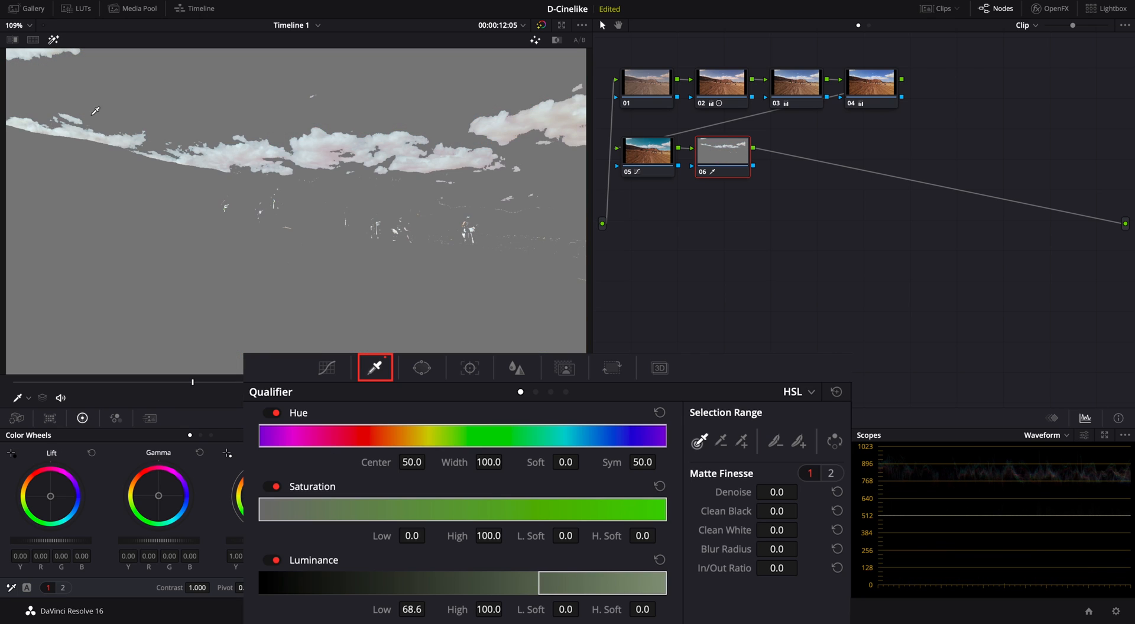
drag(539, 582, 537, 582)
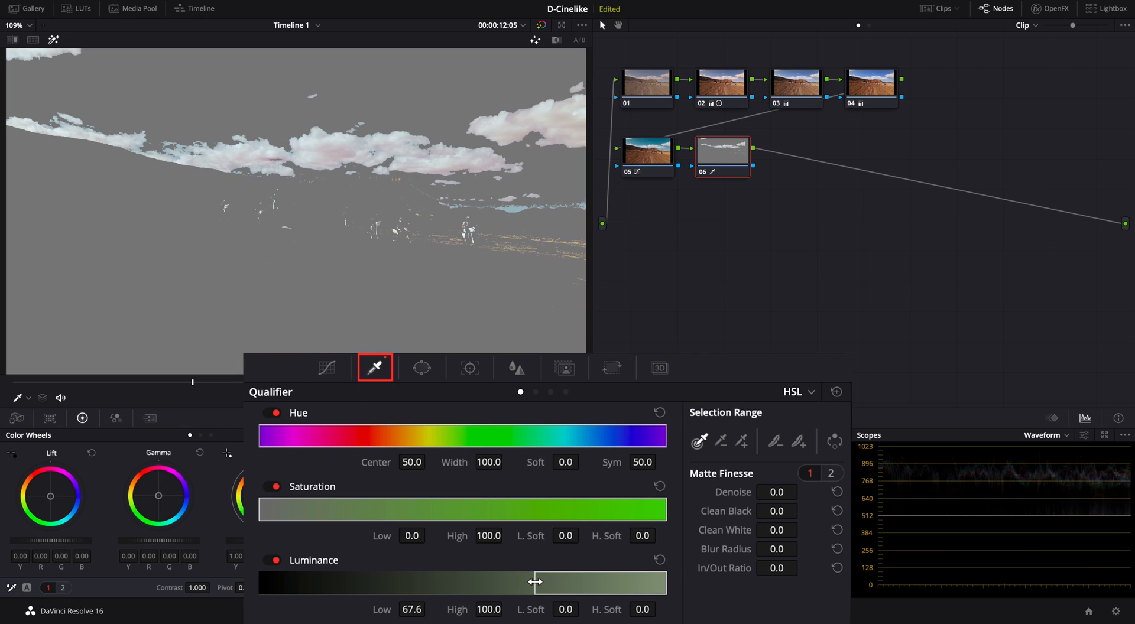
drag(537, 582, 541, 582)
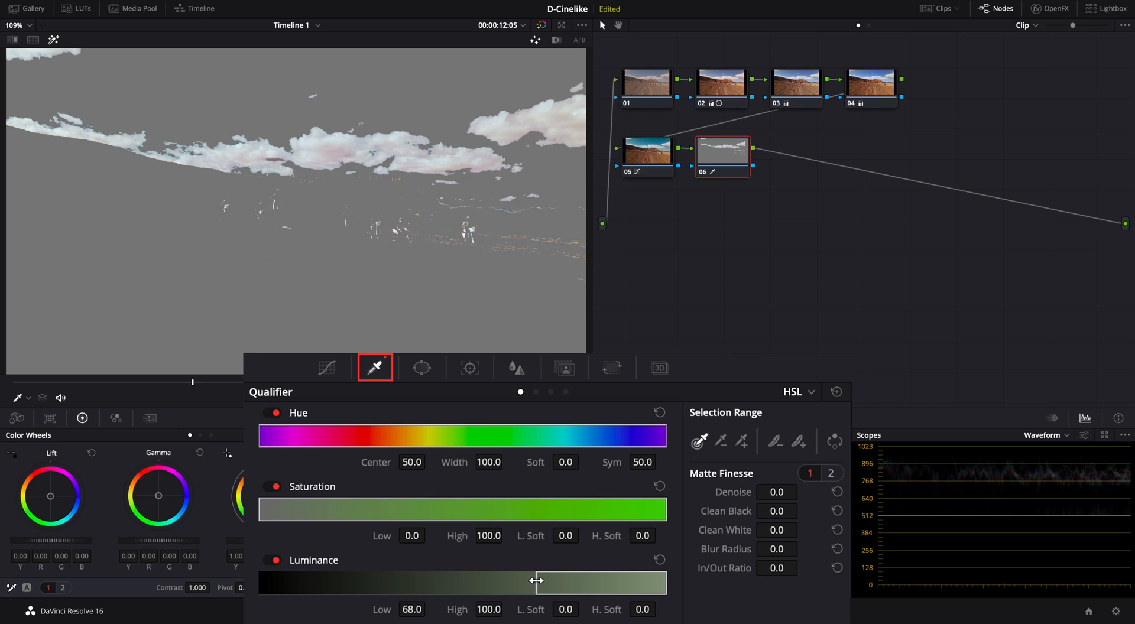
drag(536, 581, 548, 580)
text(6.6)
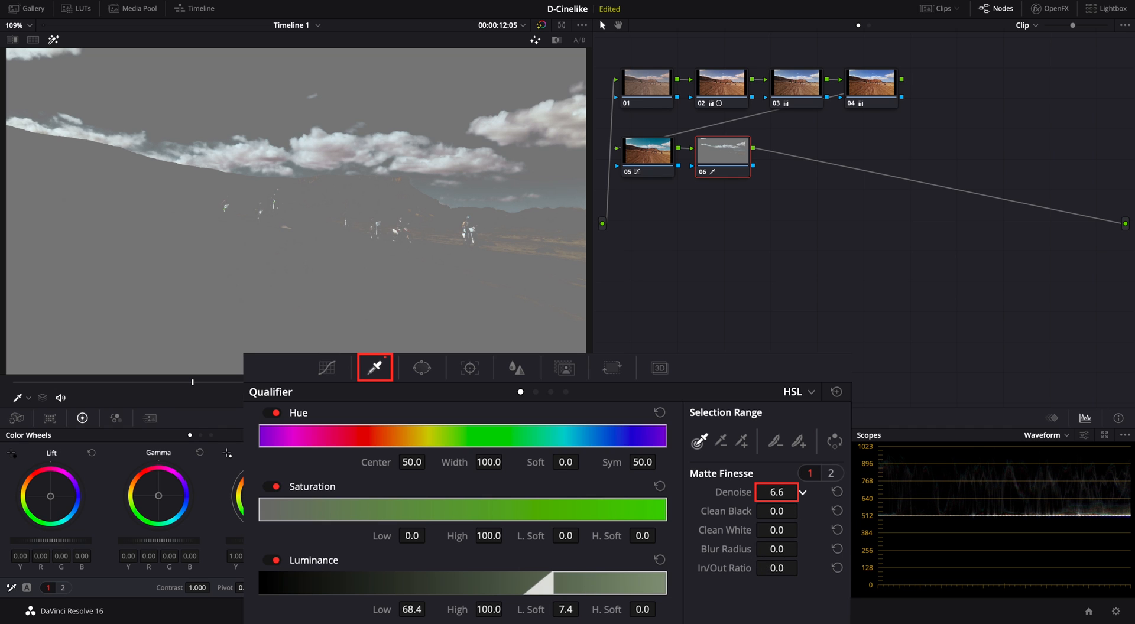
Refine the cloud matte with Denoise 6.4, Clean Black 18.6 and Blur Radius 17
drag(779, 493, 796, 507)
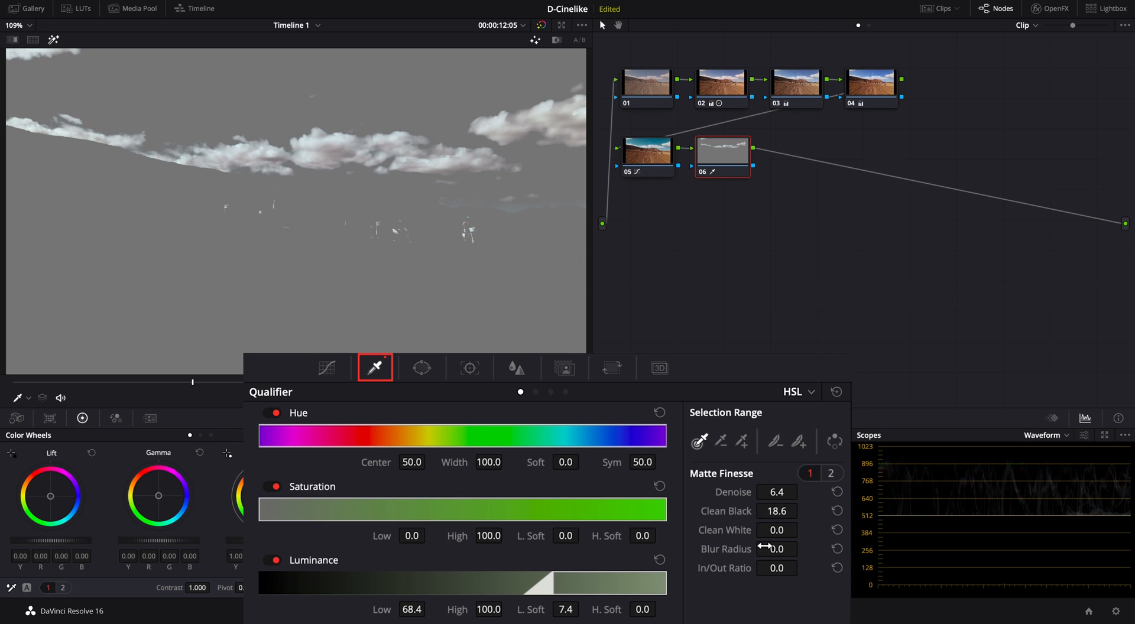
drag(777, 549, 789, 549)
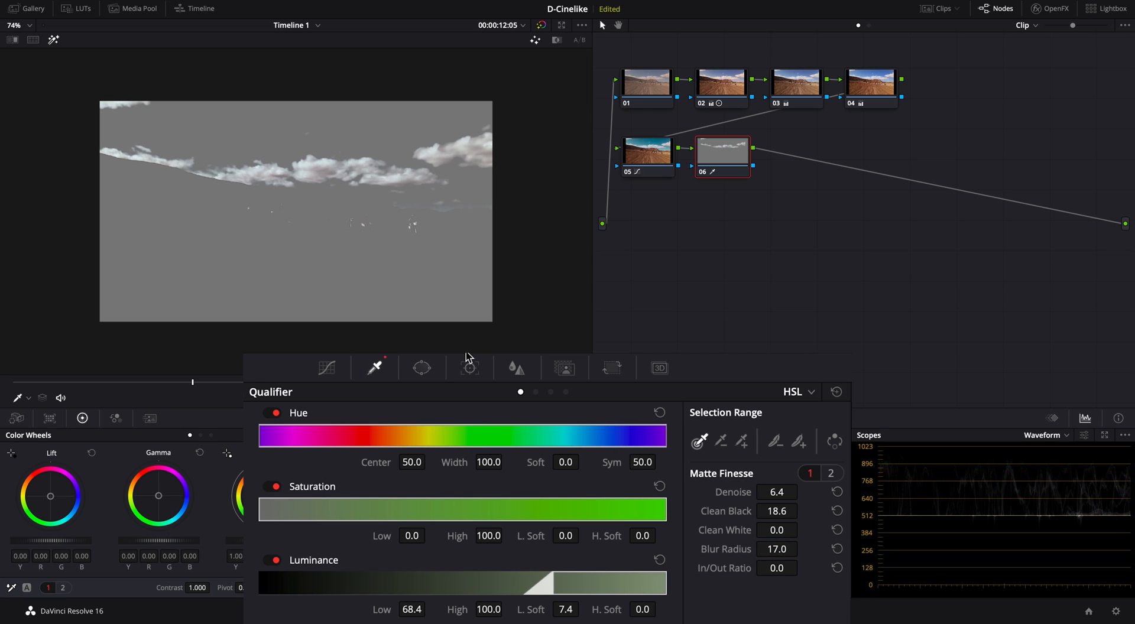
Confine the cloud key with a custom Curve window around the sky and raise Gain to 1.03
click(422, 368)
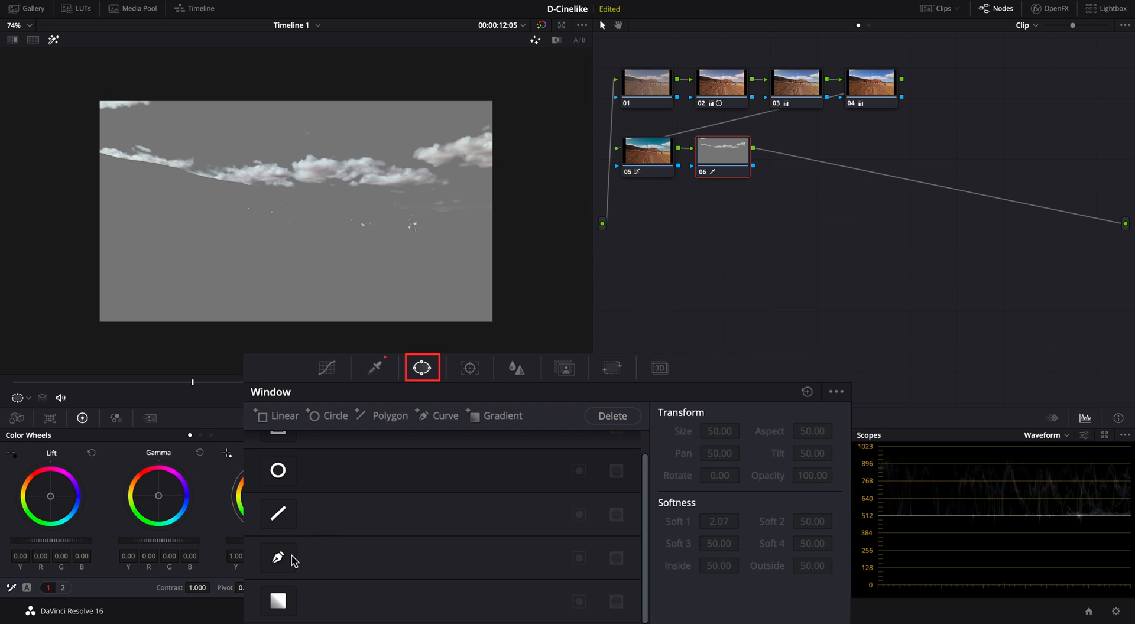
click(278, 559)
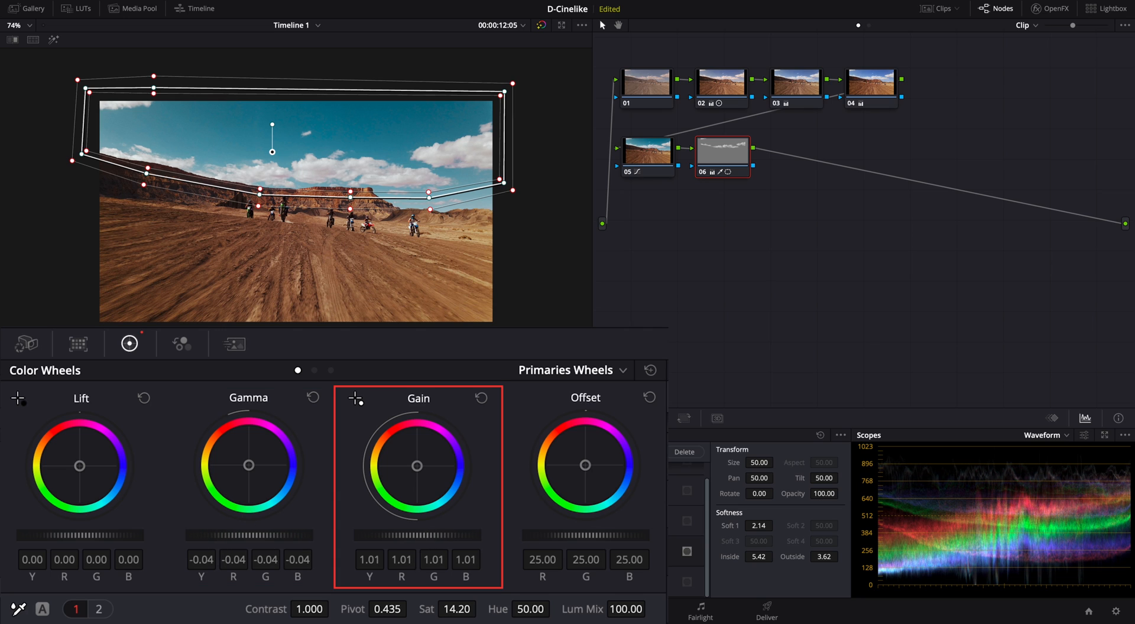
drag(406, 534, 420, 535)
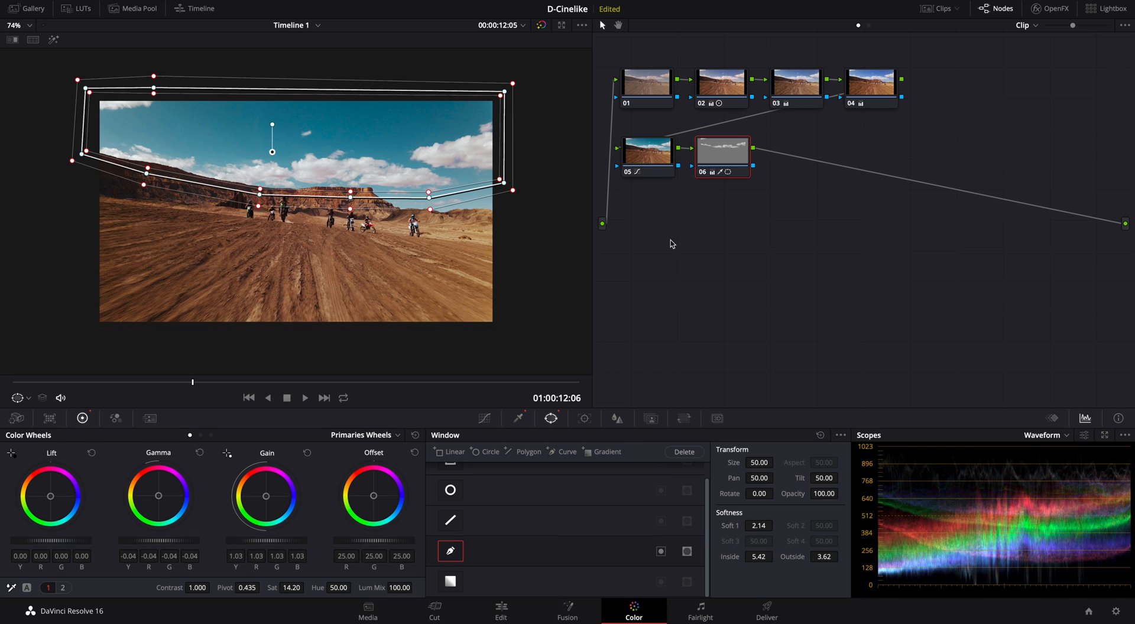
mouse_move(756, 275)
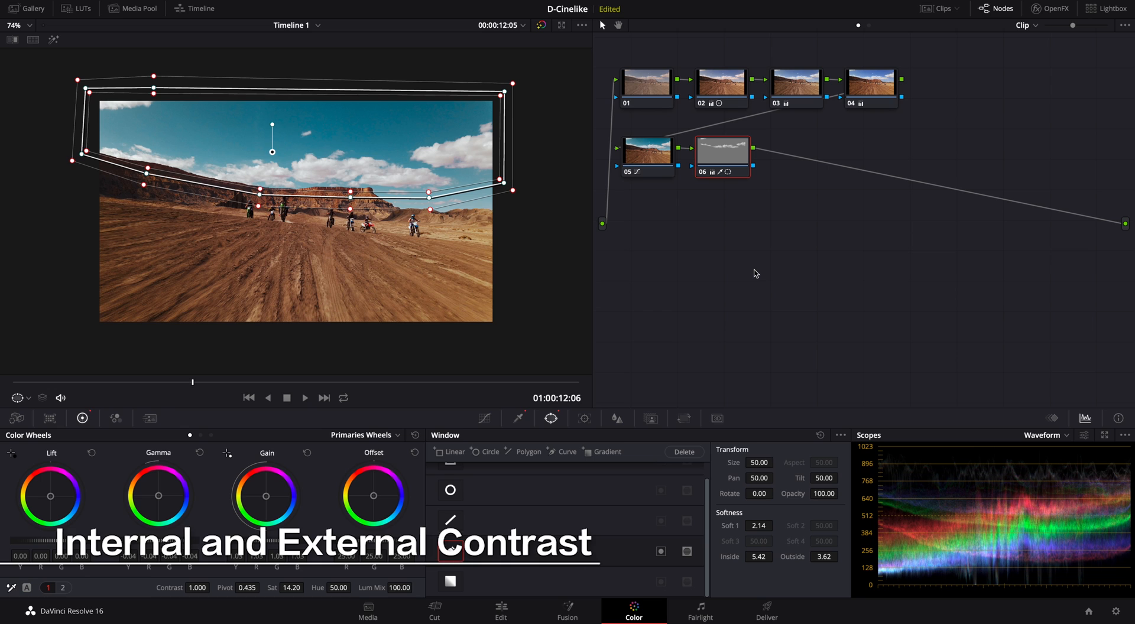
Add node 07 with a soft Circle window over the riders and a Custom Curves adjustment
click(449, 551)
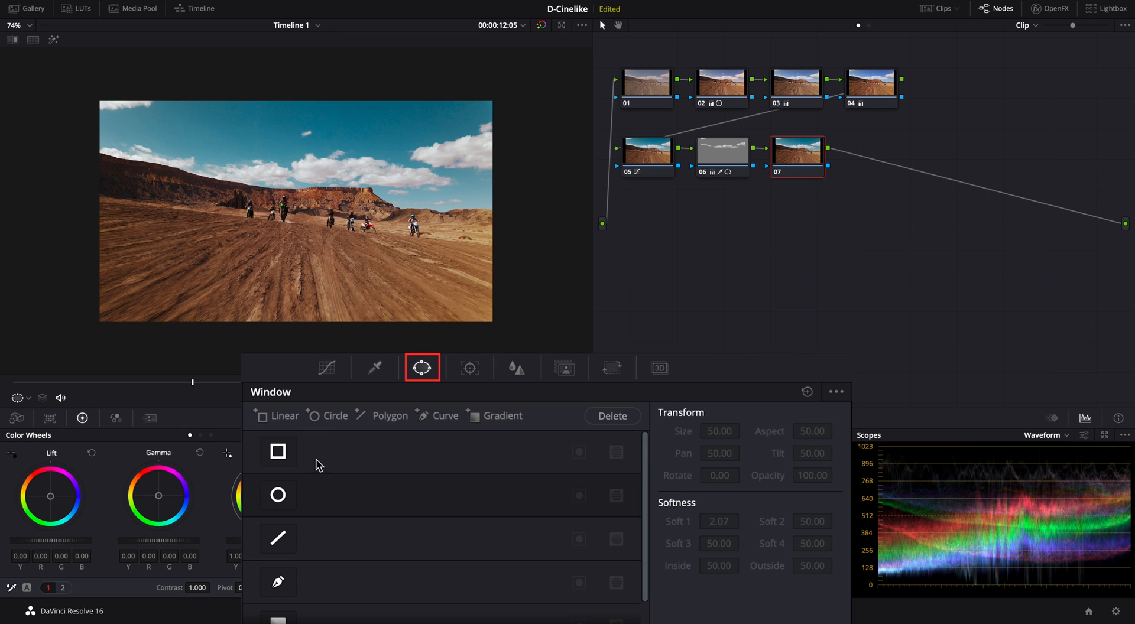
click(278, 496)
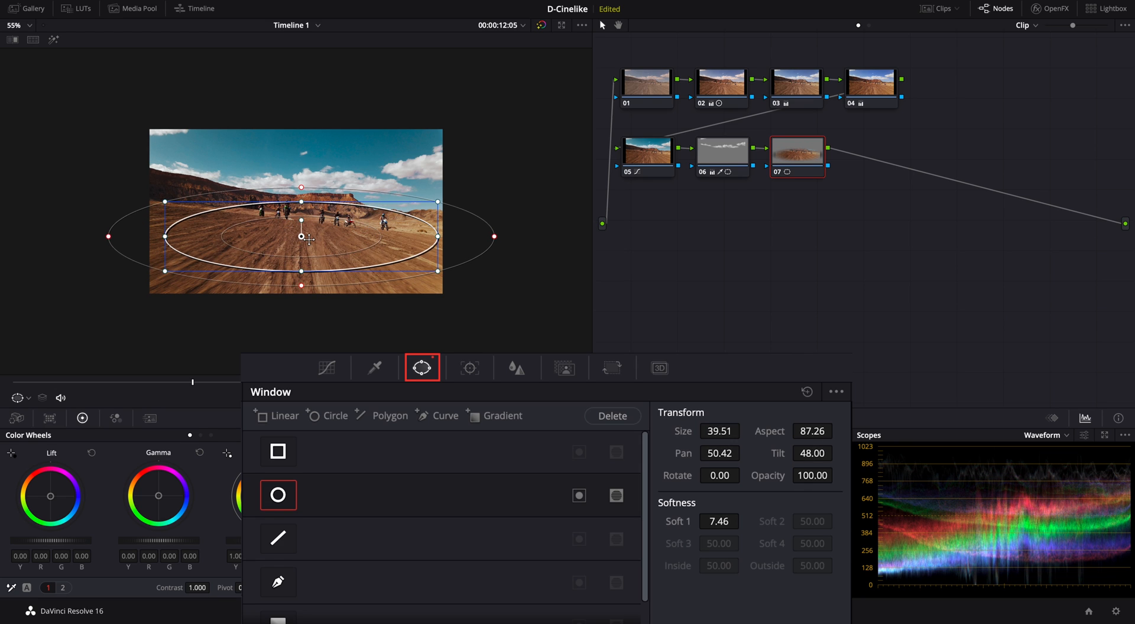
click(328, 368)
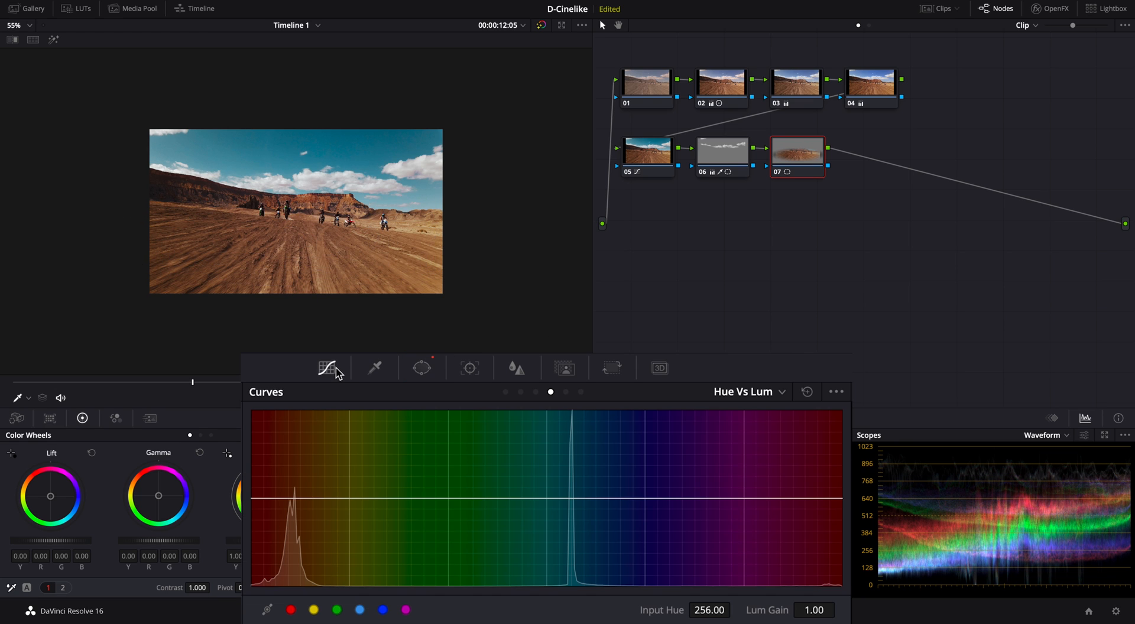
click(327, 368)
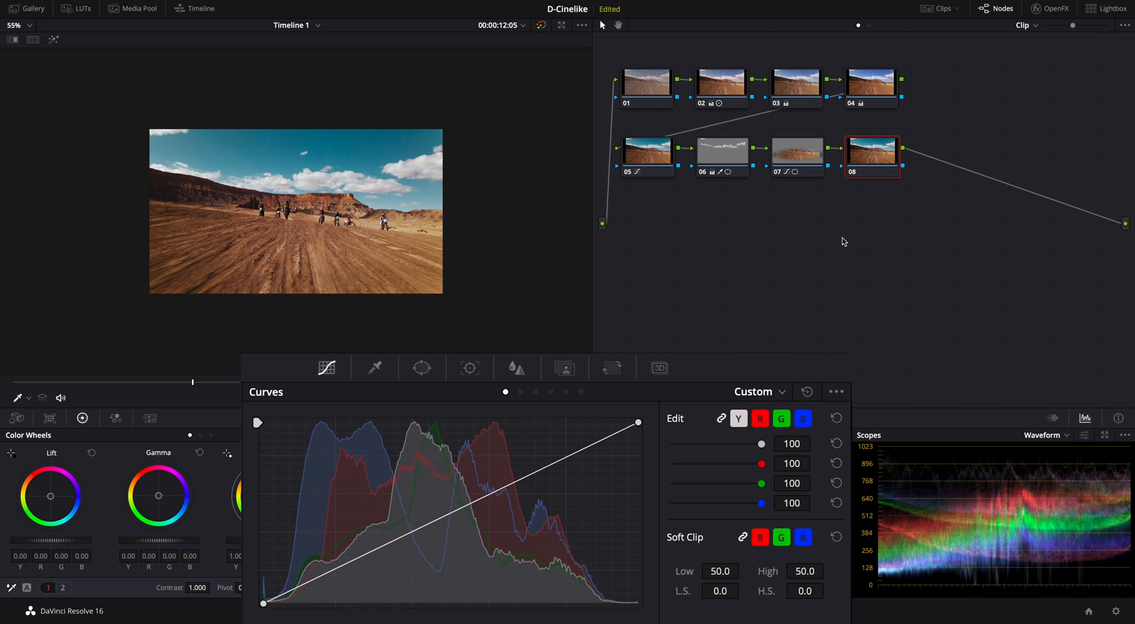
mouse_move(832, 169)
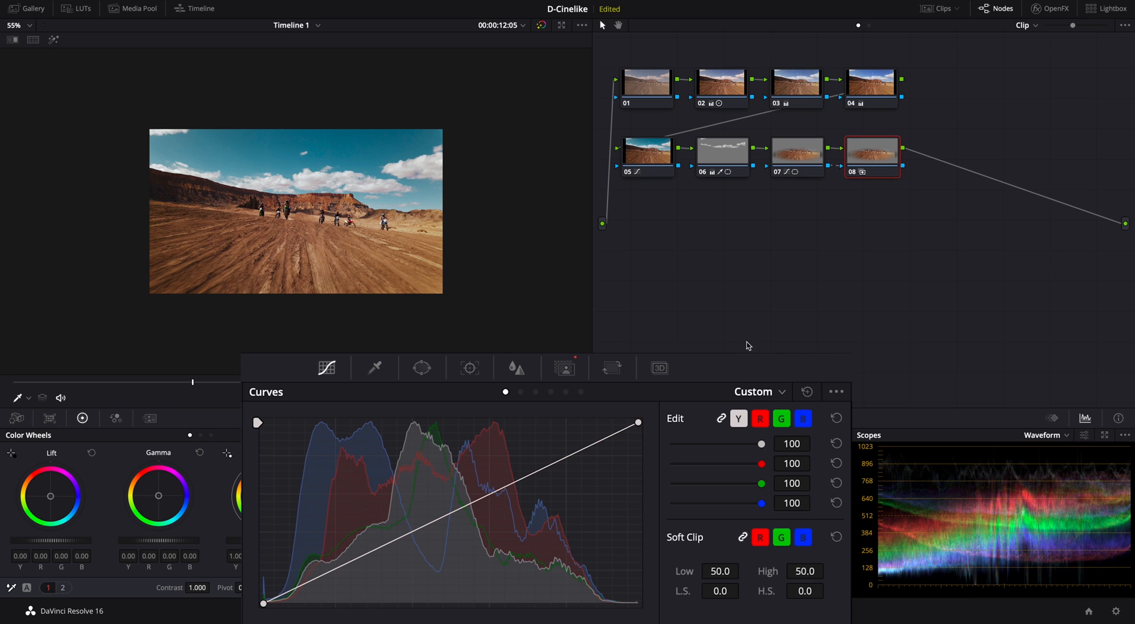
Invert node 07's oval key input on node 08 to grade outside the riders' area
click(564, 368)
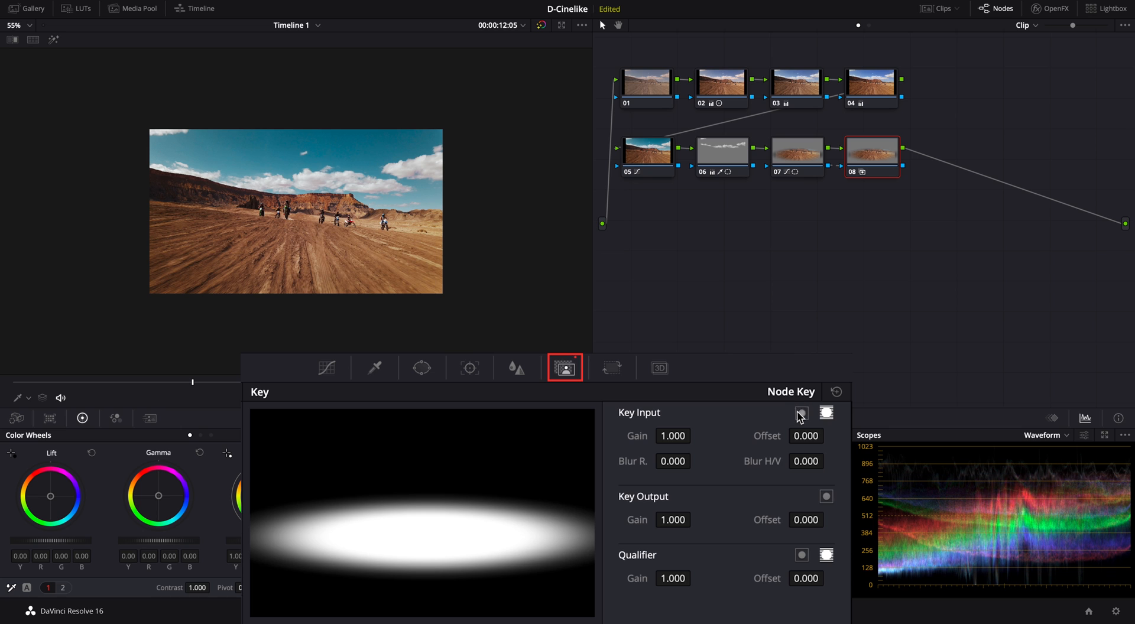
click(802, 413)
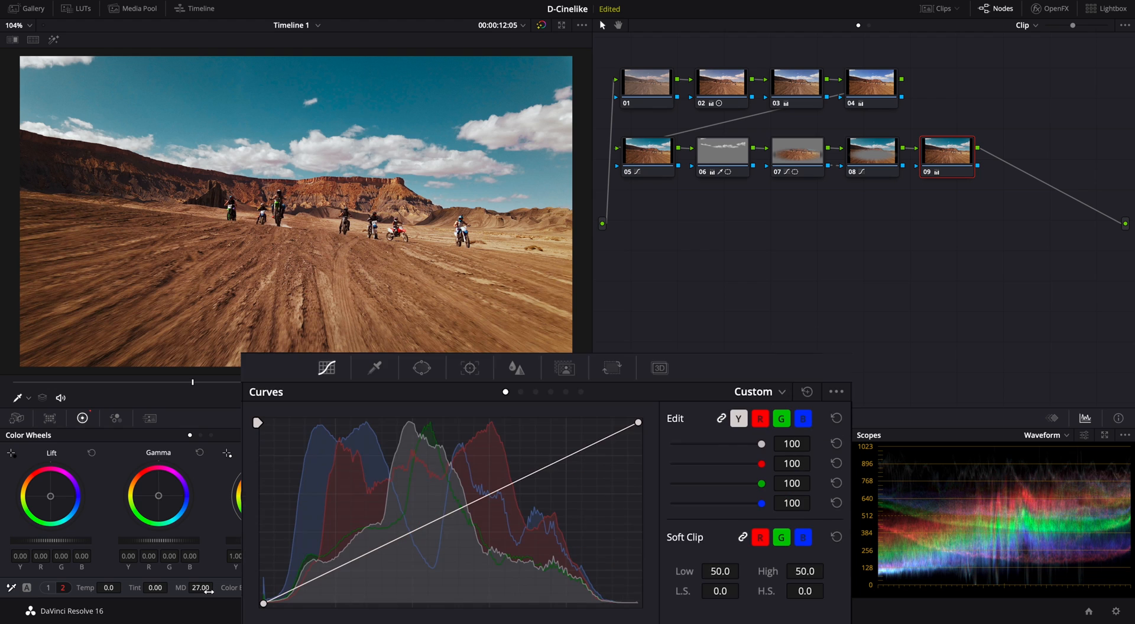
Set node 09's blur tool to Sharpen with Radius lowered to 0.47
click(517, 368)
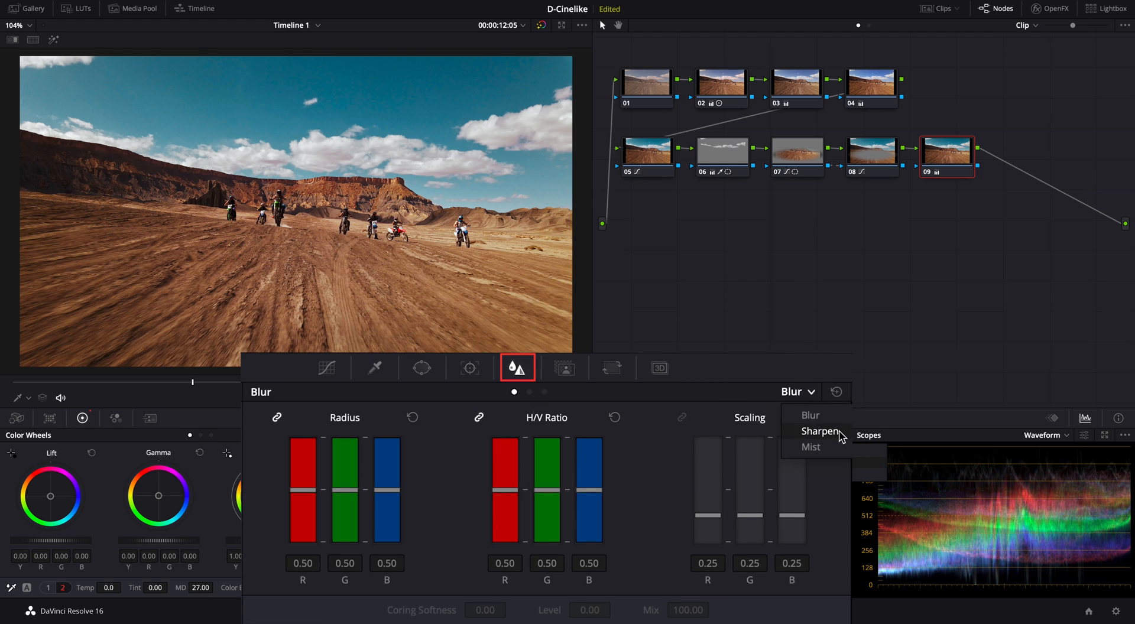
click(820, 430)
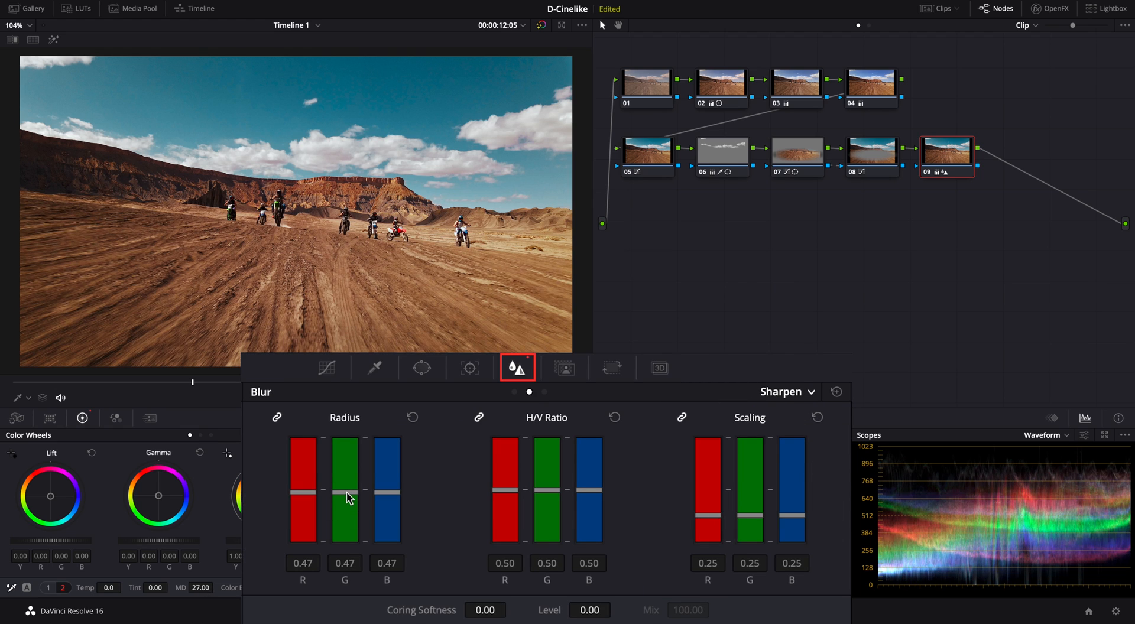
drag(344, 500, 344, 495)
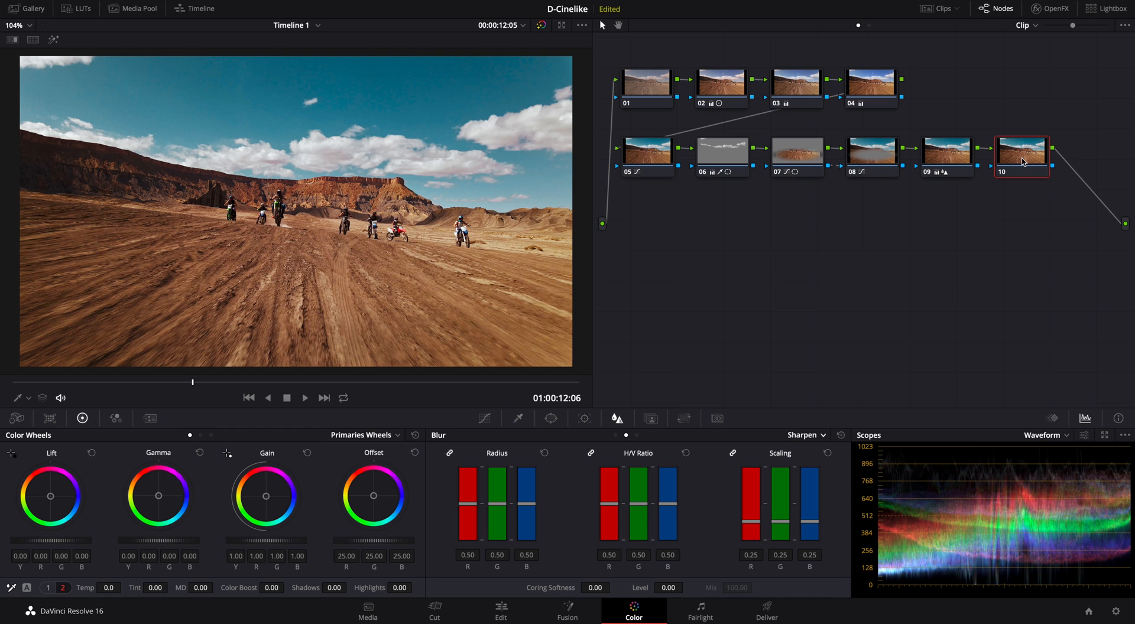
Apply an OpenFX Vignette to node 10 with Size 0.929 and tweaked Anamorphism for subtle edges
click(1051, 9)
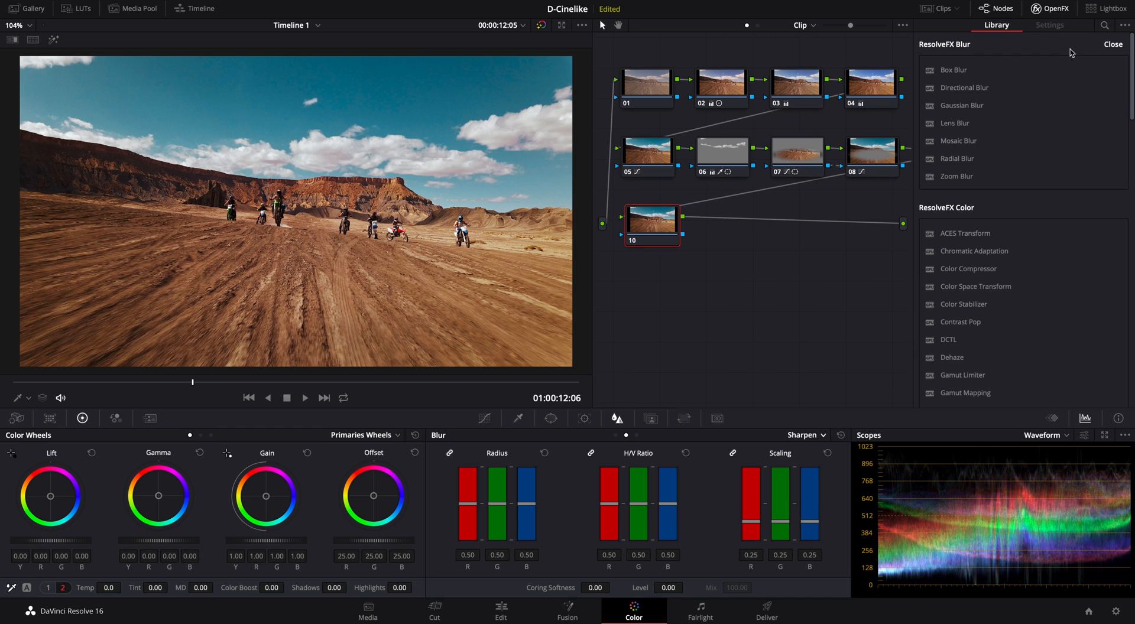
scroll(down, 3)
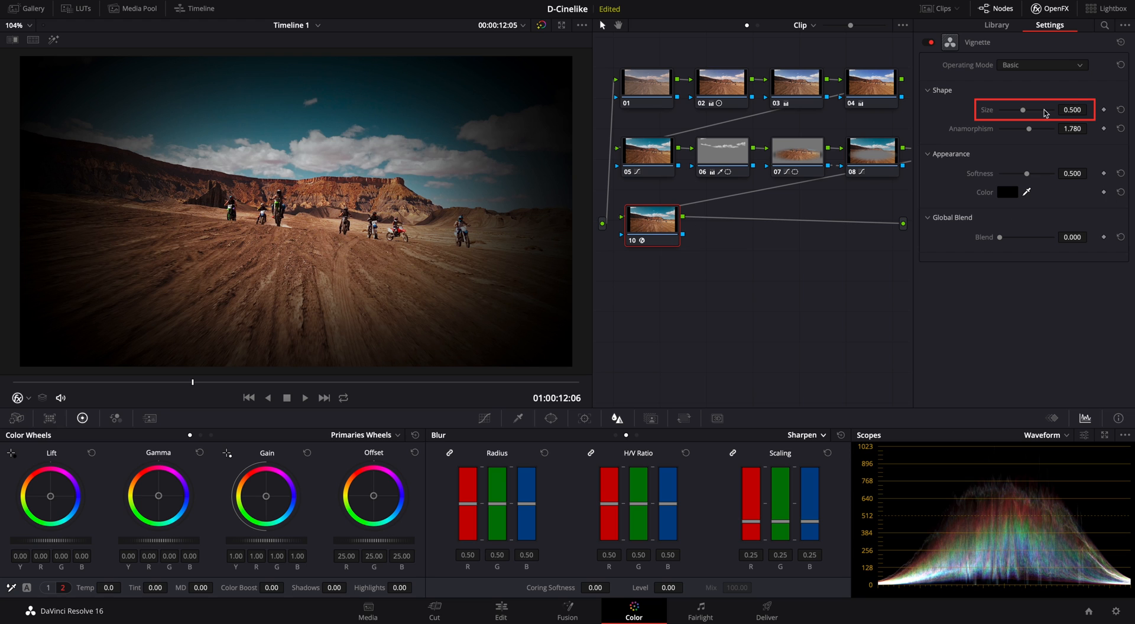
drag(1023, 109, 1049, 109)
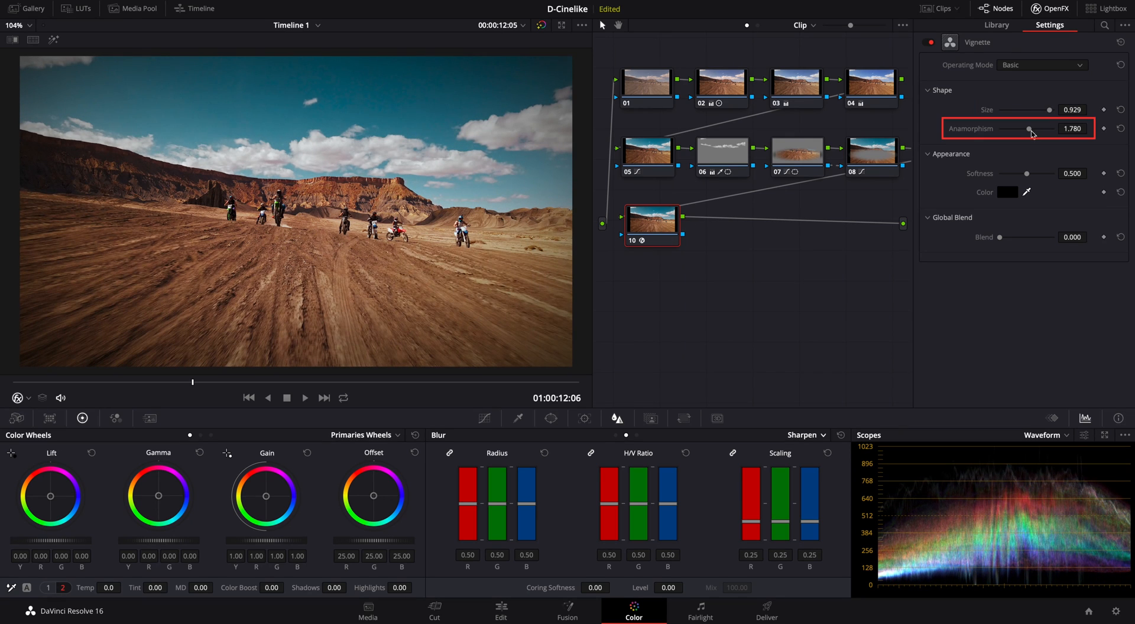
drag(1030, 127, 1037, 128)
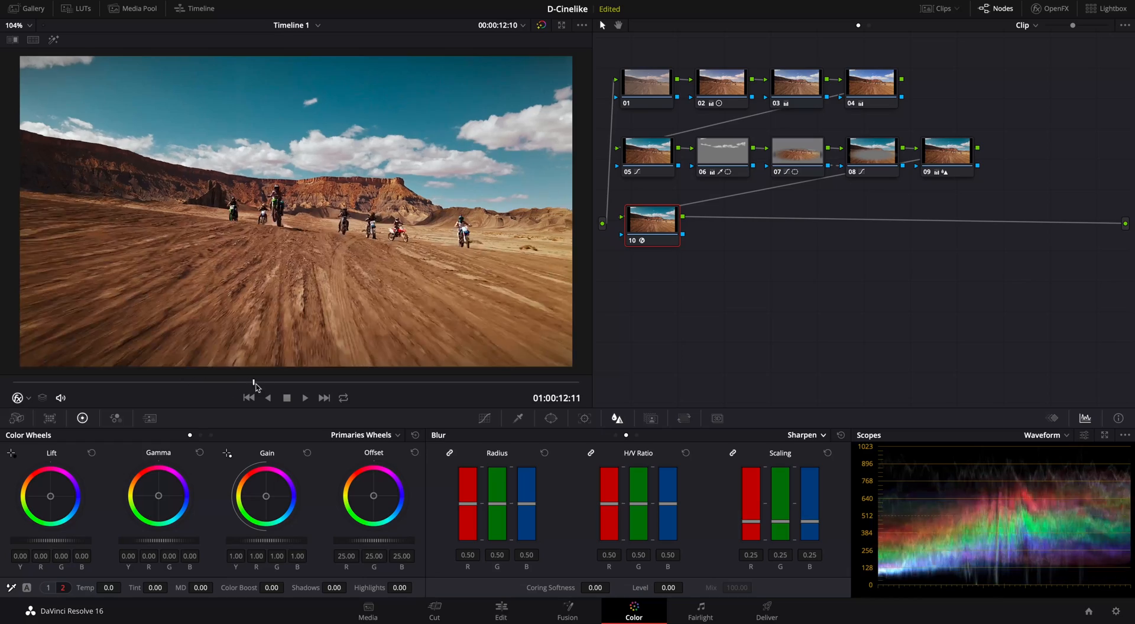
Play the graded clip from the shot start, then again in full-screen view
click(305, 397)
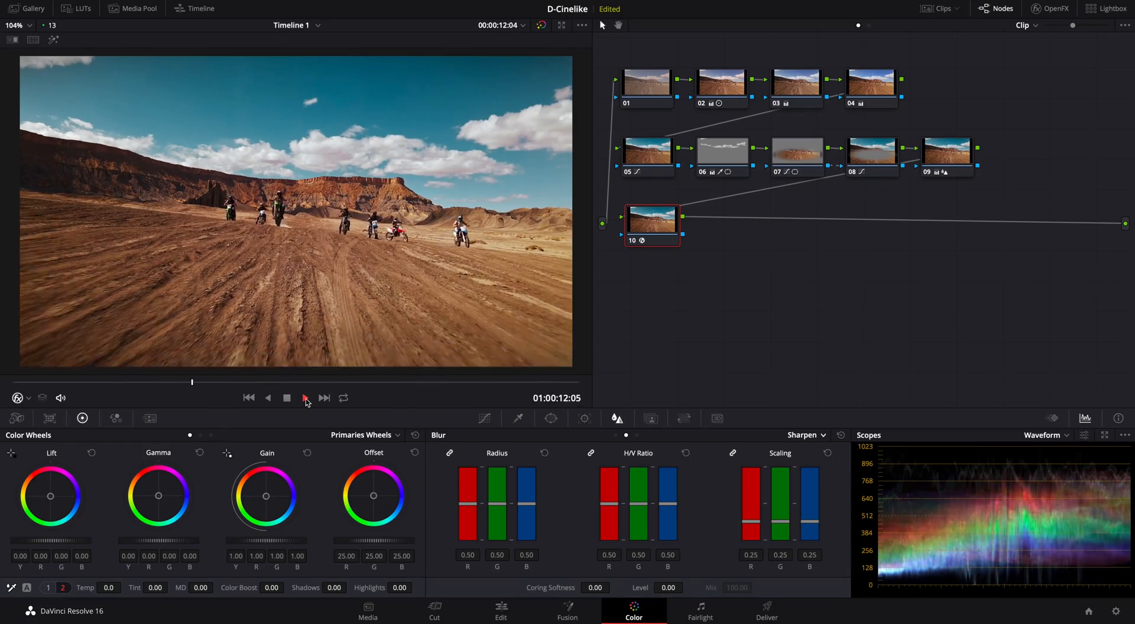
click(305, 397)
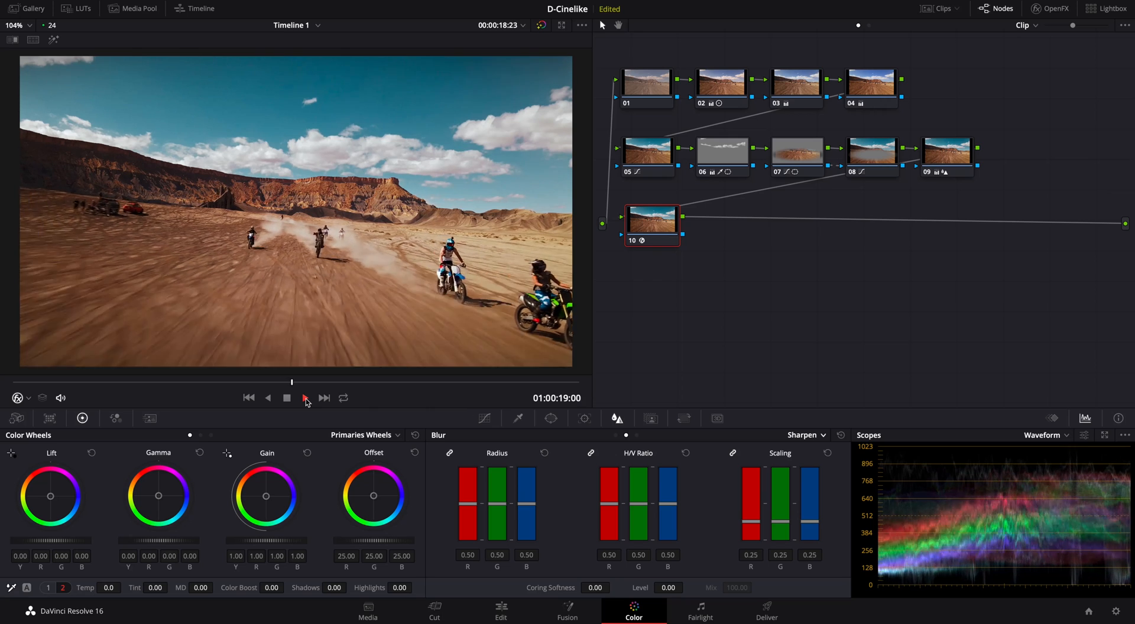
click(304, 397)
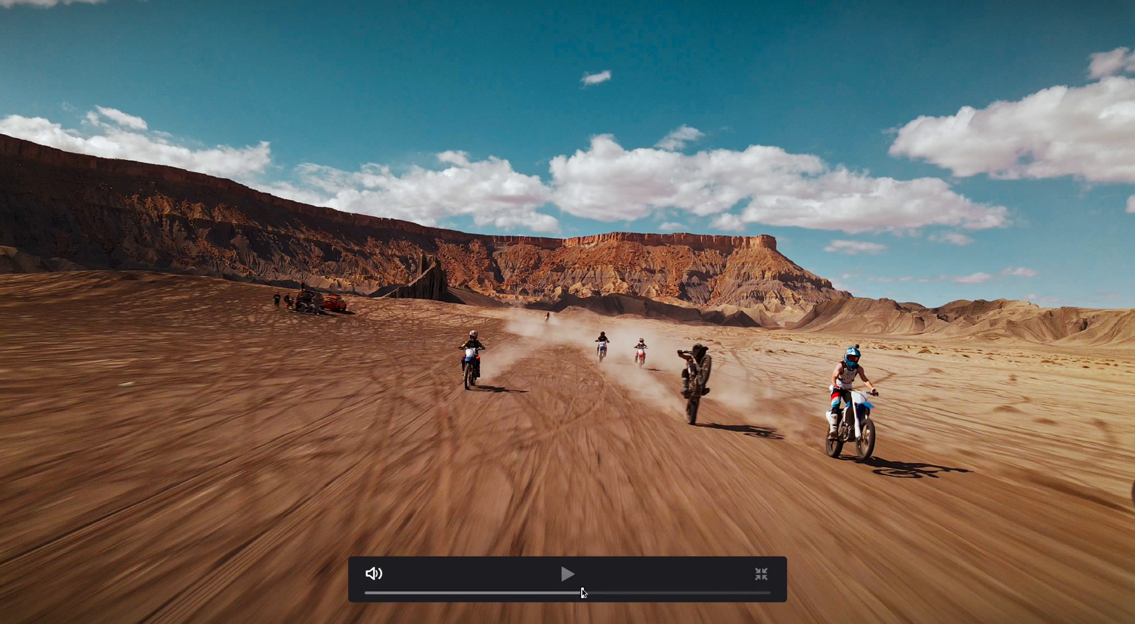
click(566, 574)
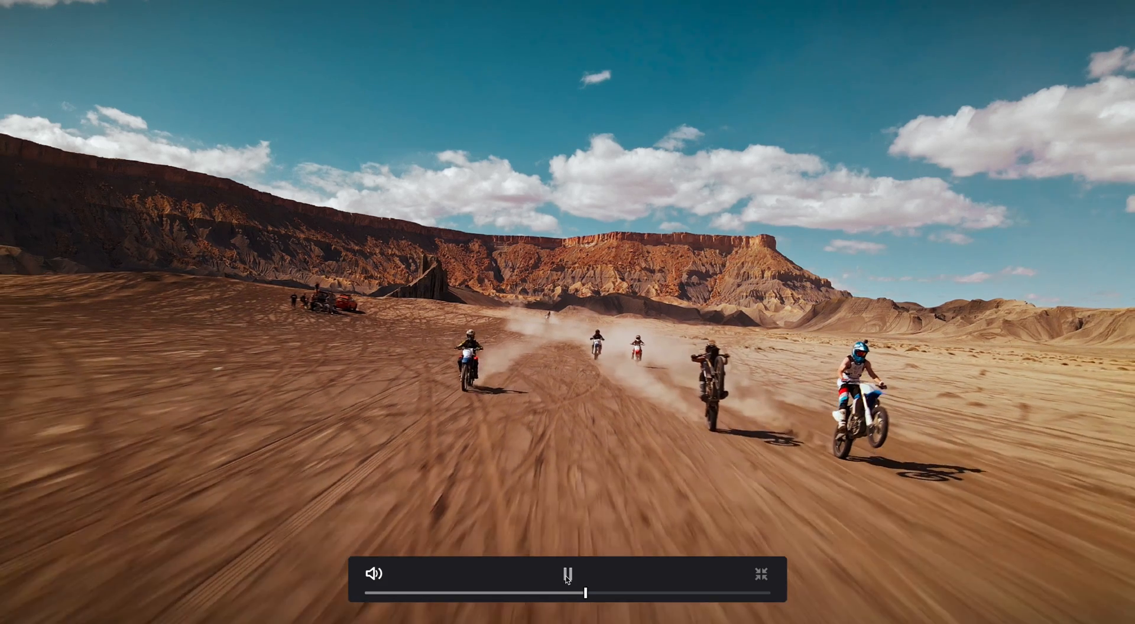